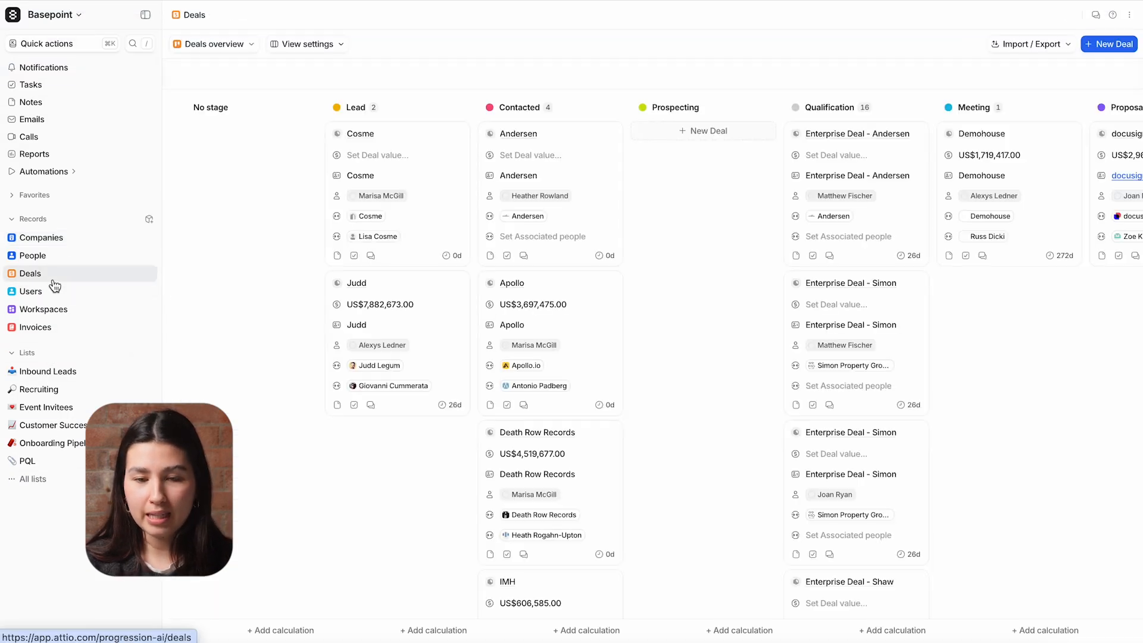
Switch the Deals page to the 'Marisa: inbound leads' view showing the Cosme lead
left_click(212, 44)
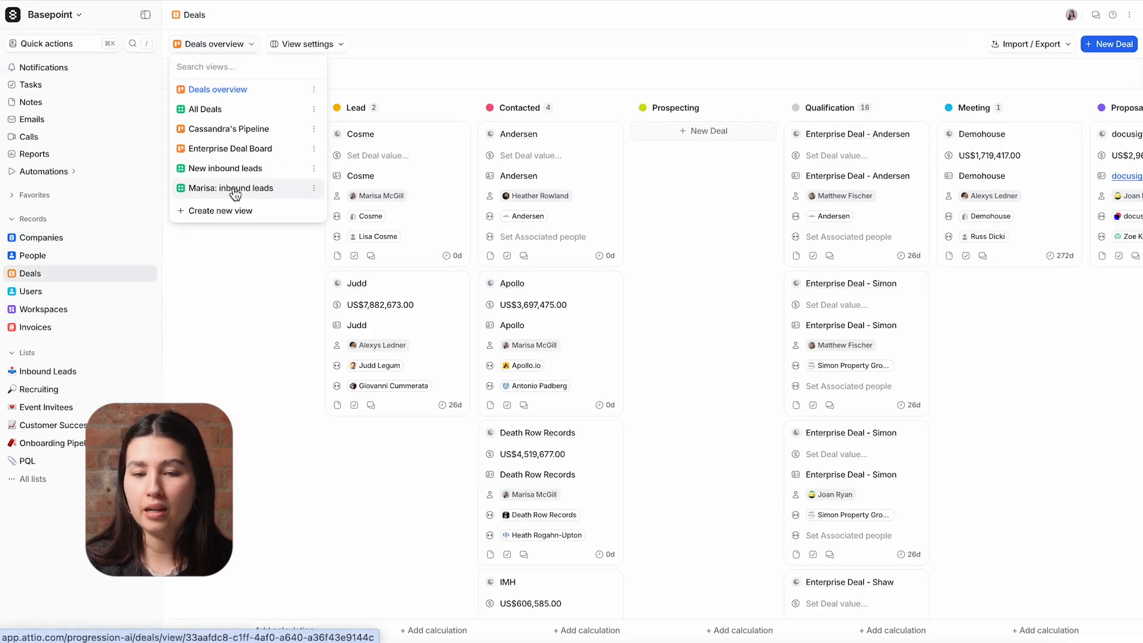
left_click(230, 188)
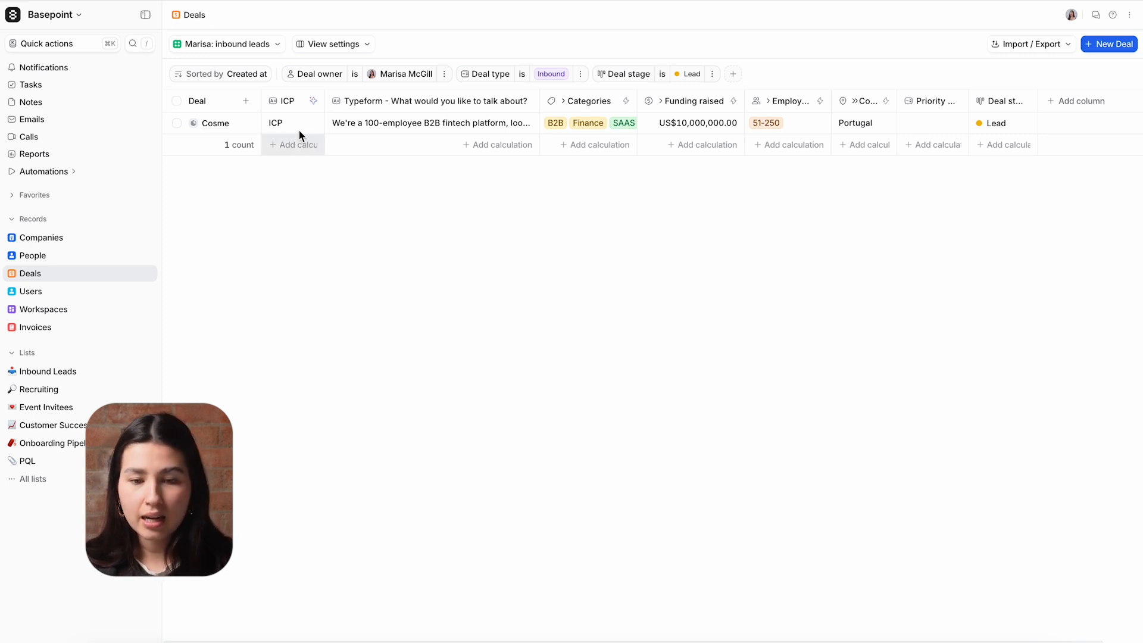
left_click(314, 100)
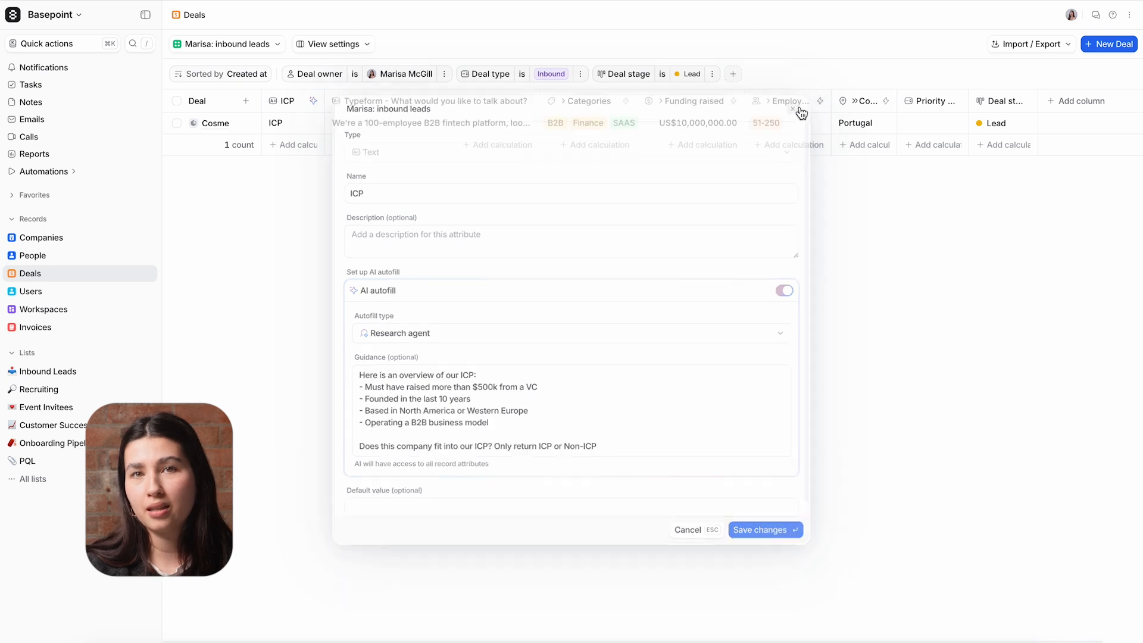
left_click(793, 108)
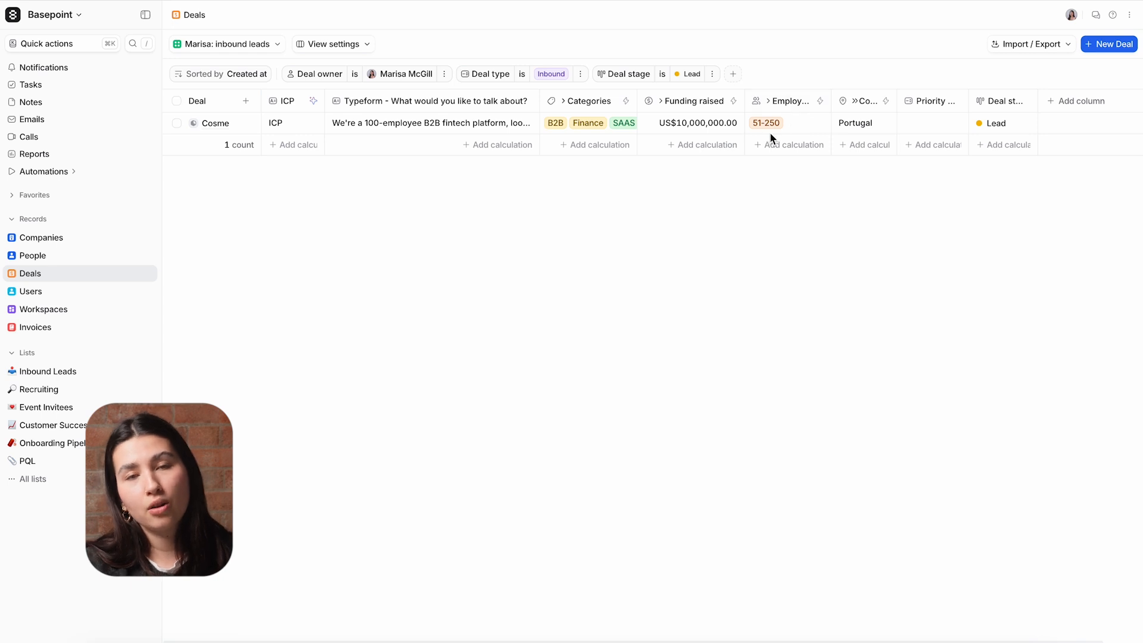
mouse_move(686, 203)
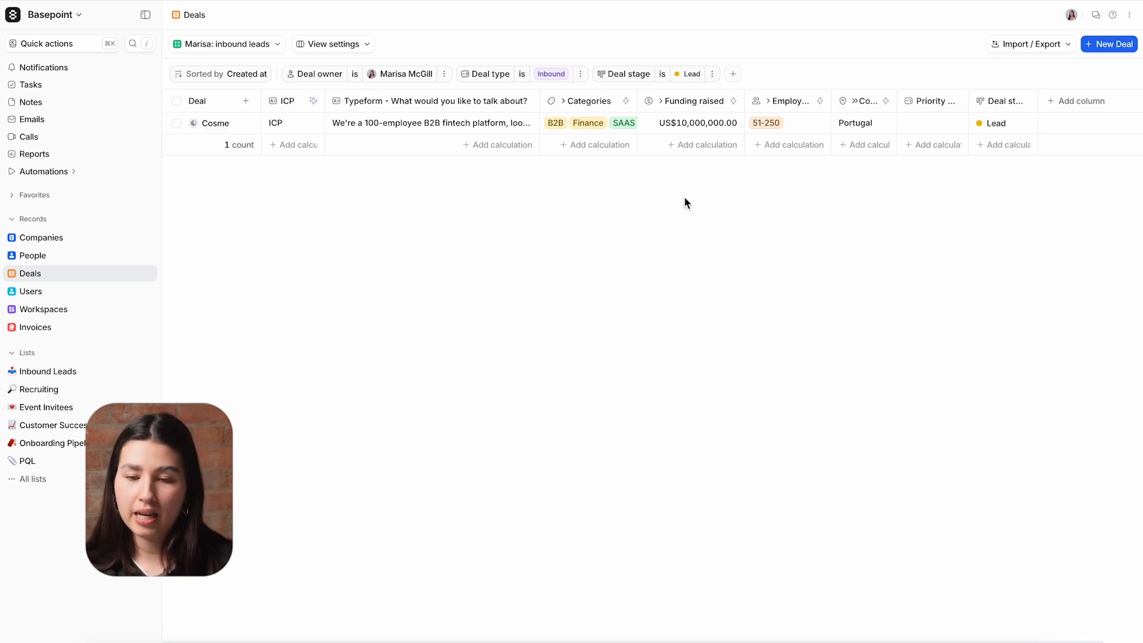
mouse_move(435, 97)
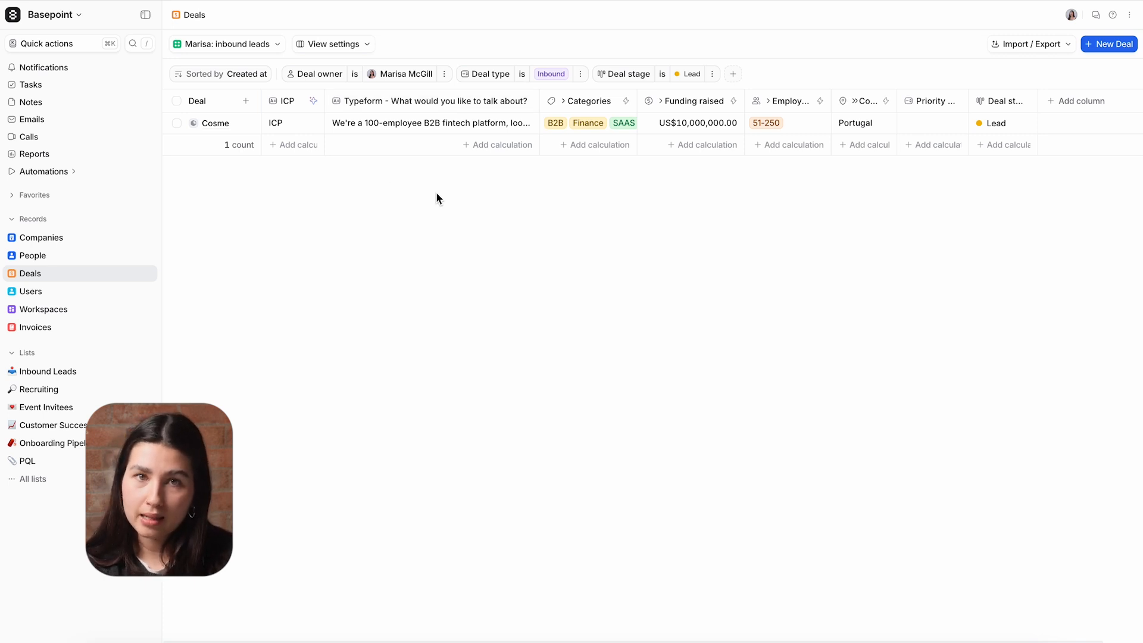
mouse_move(638, 92)
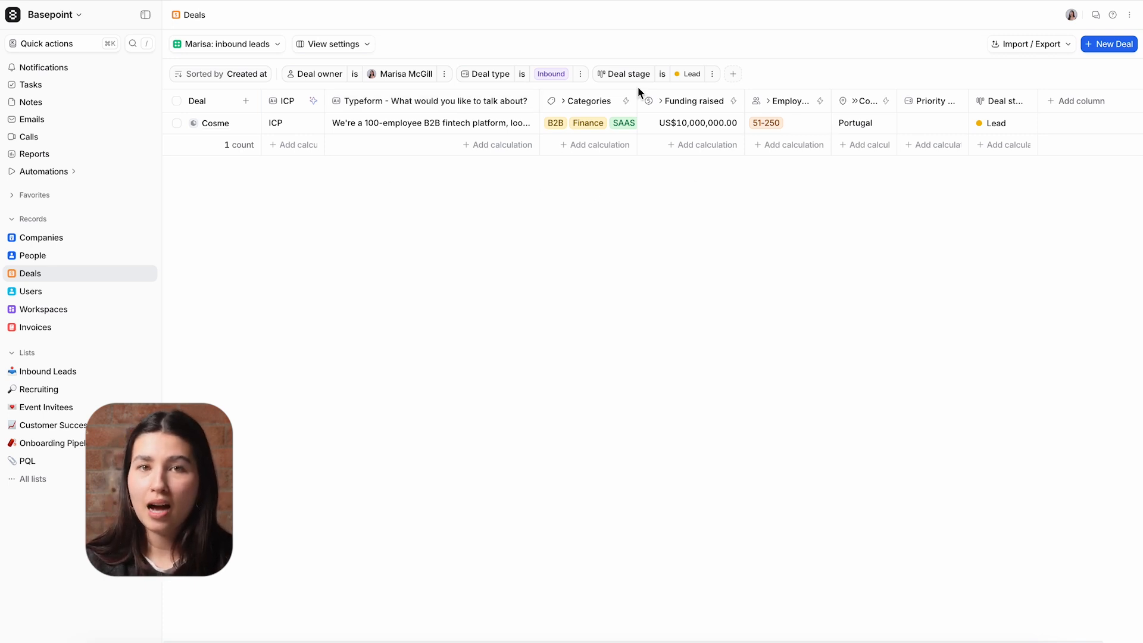
mouse_move(655, 248)
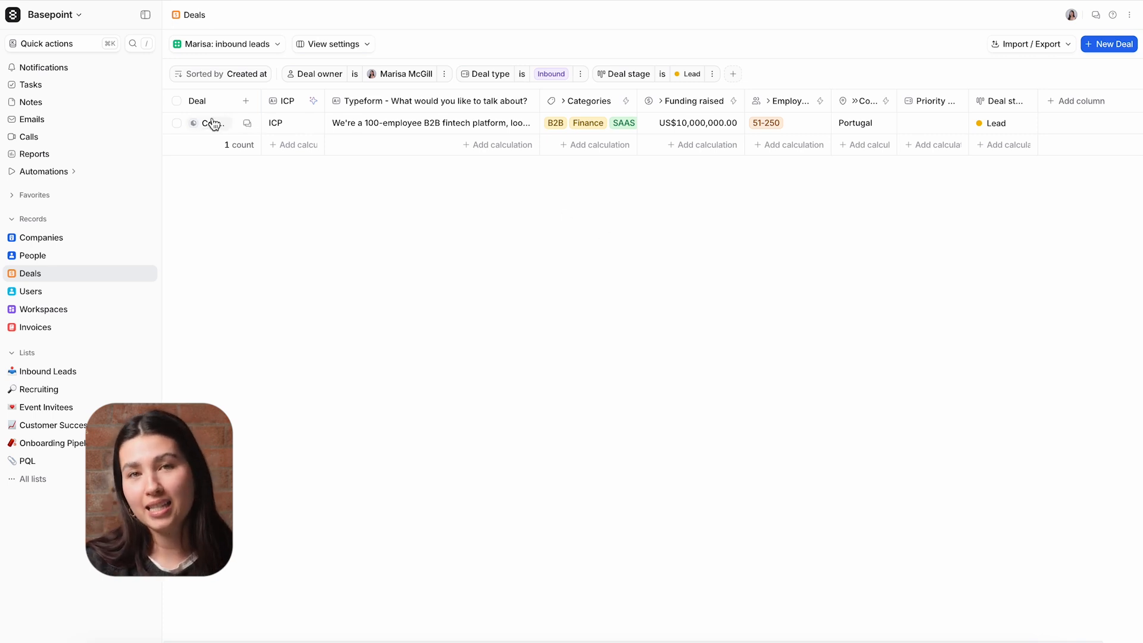
On the Cosme company record, review Calls, view Associated deals and check the Cosme deal
left_click(211, 122)
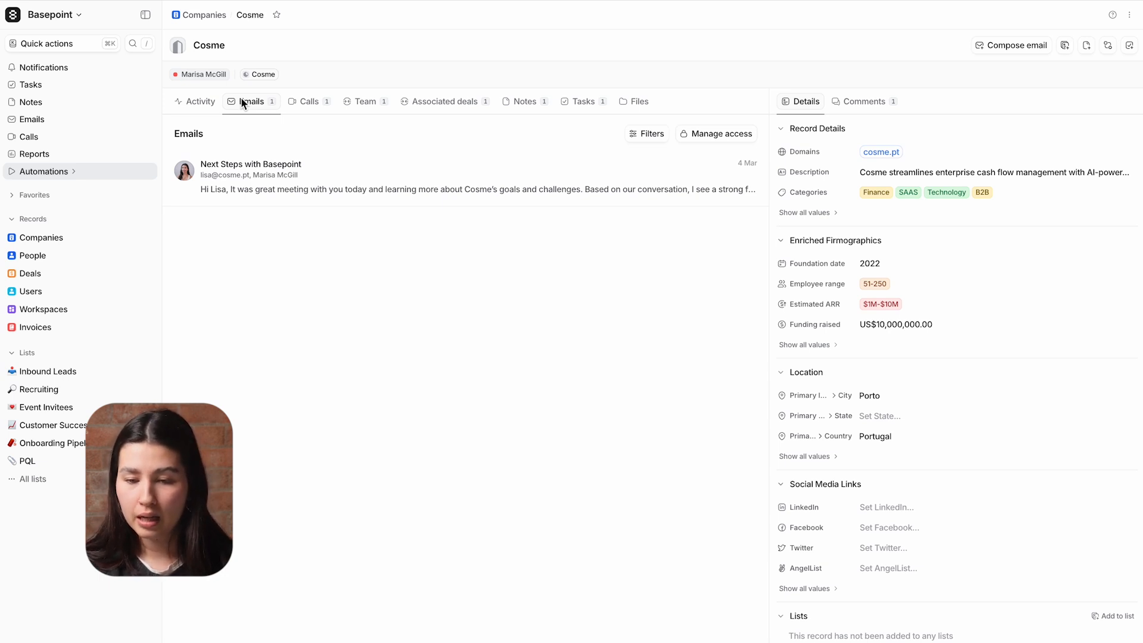
left_click(309, 101)
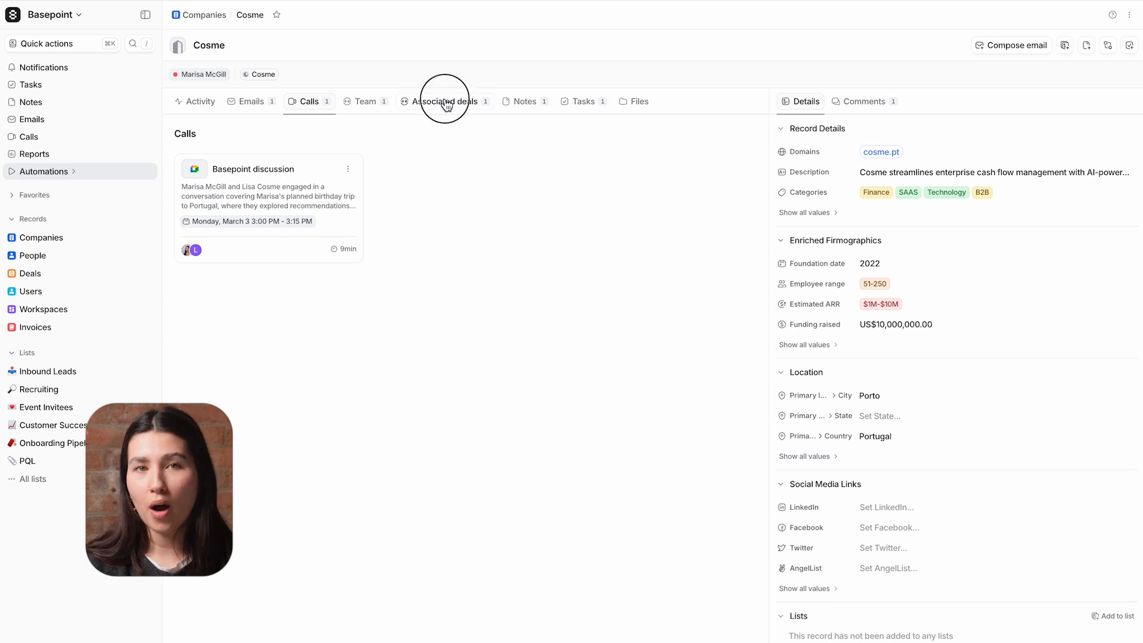
left_click(444, 100)
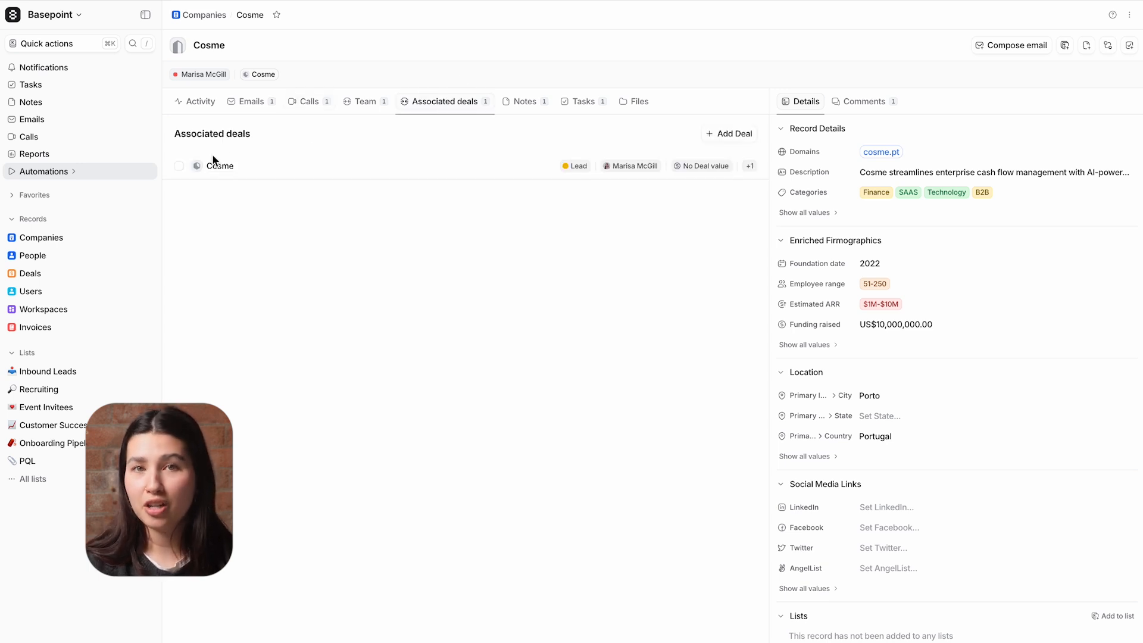
left_click(178, 165)
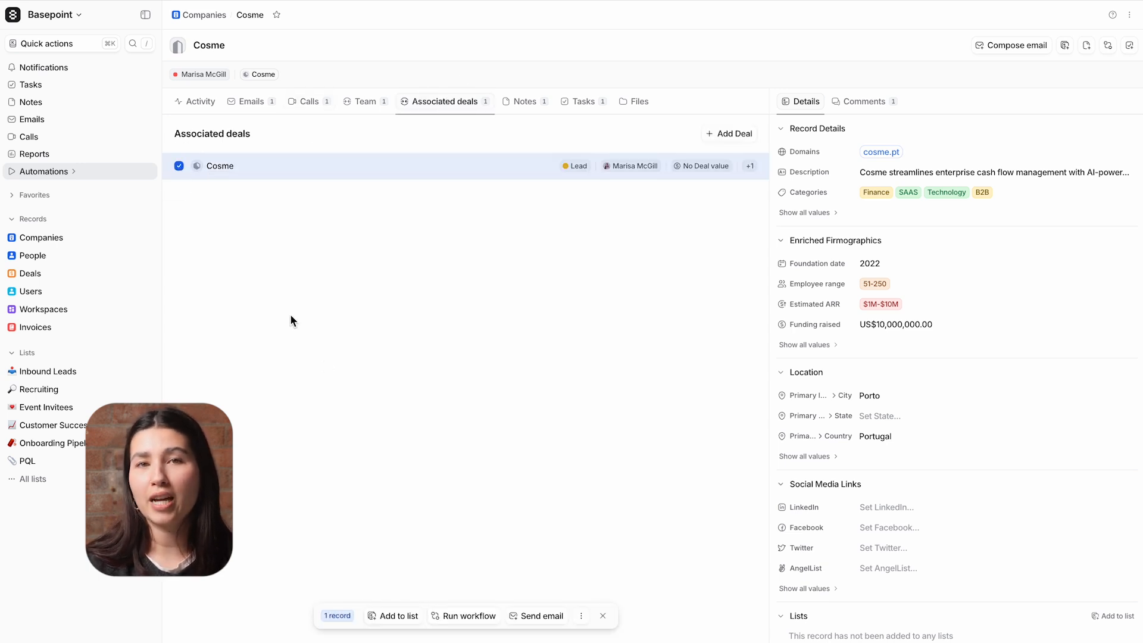
Run the 'High value high priority leads' workflow on the checked Cosme deal
left_click(469, 615)
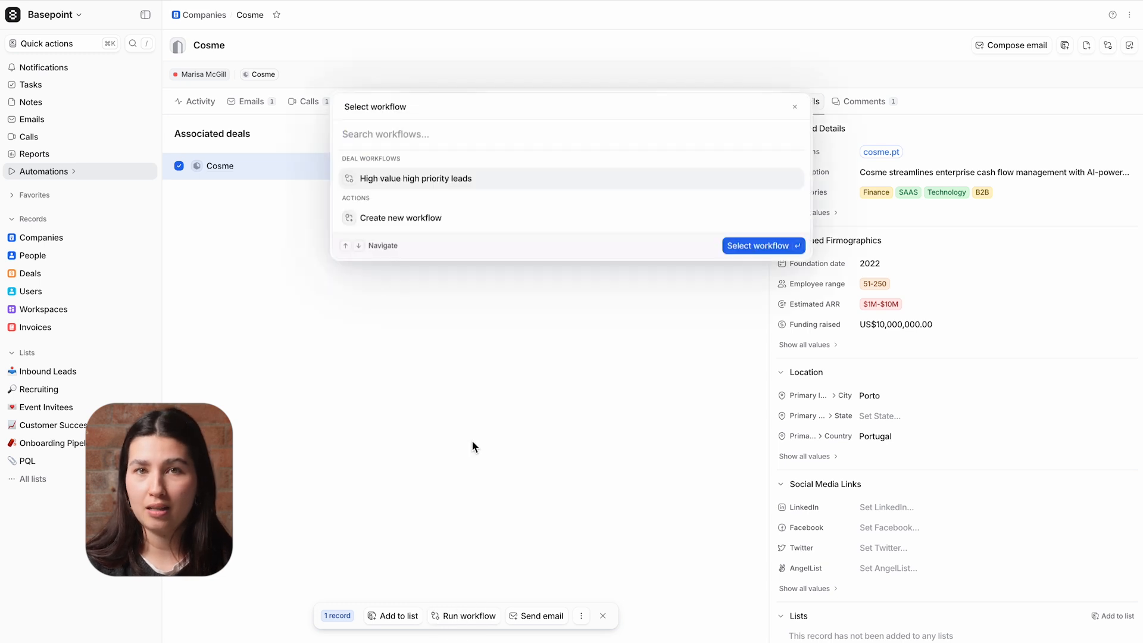
mouse_move(531, 183)
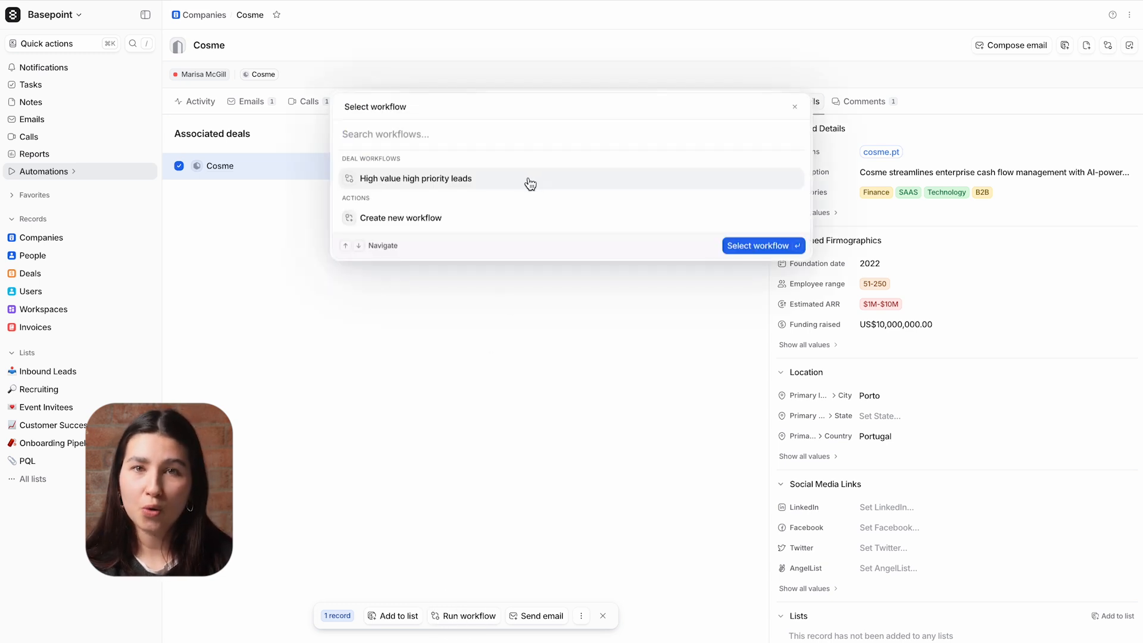
left_click(416, 178)
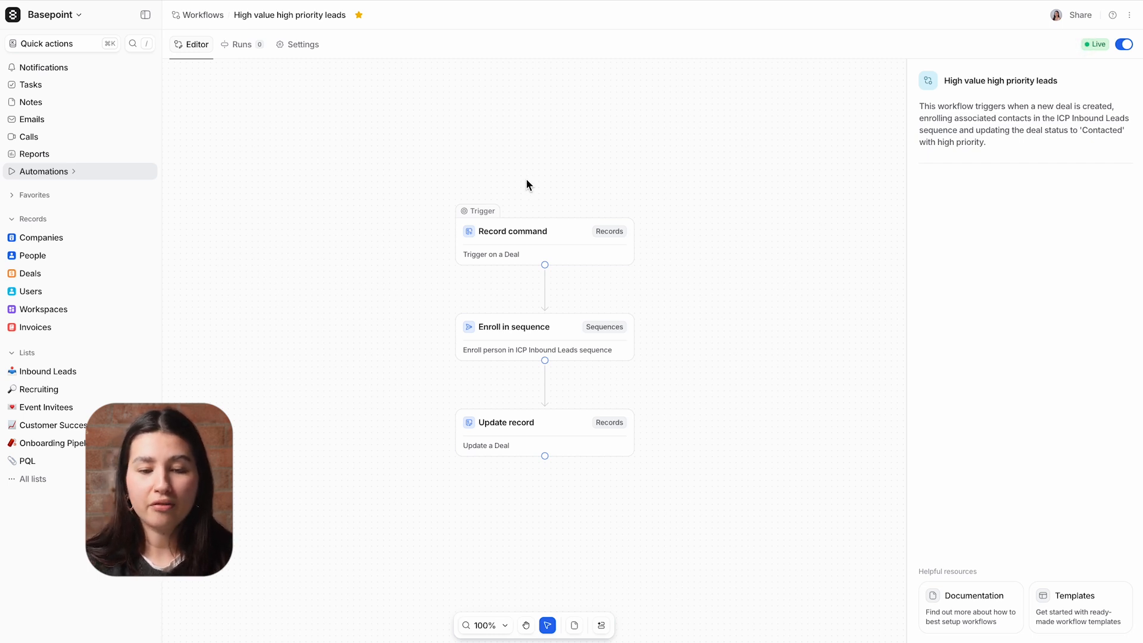
Inspect the workflow's trigger, ICP Inbound Leads sequence and deal update steps
left_click(511, 231)
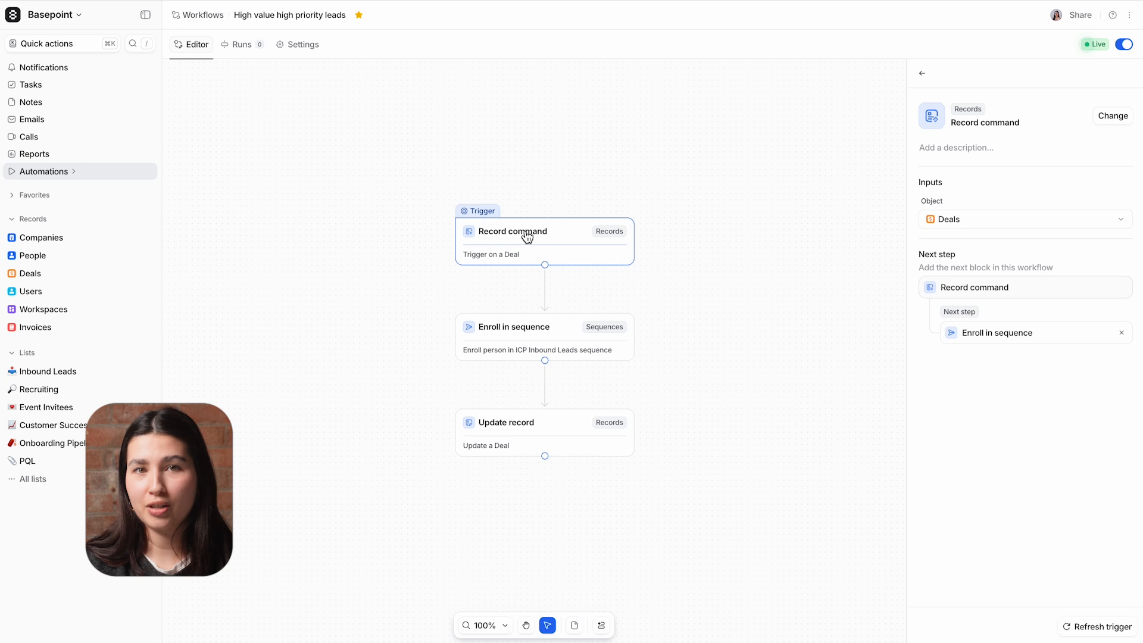
left_click(514, 326)
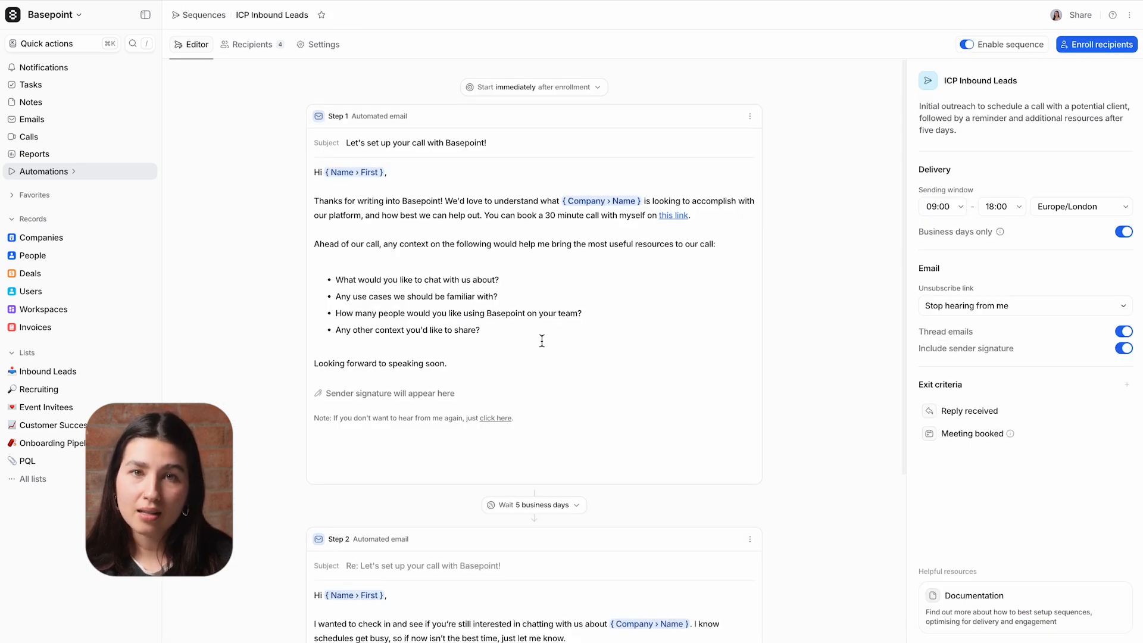
scroll("down", 3)
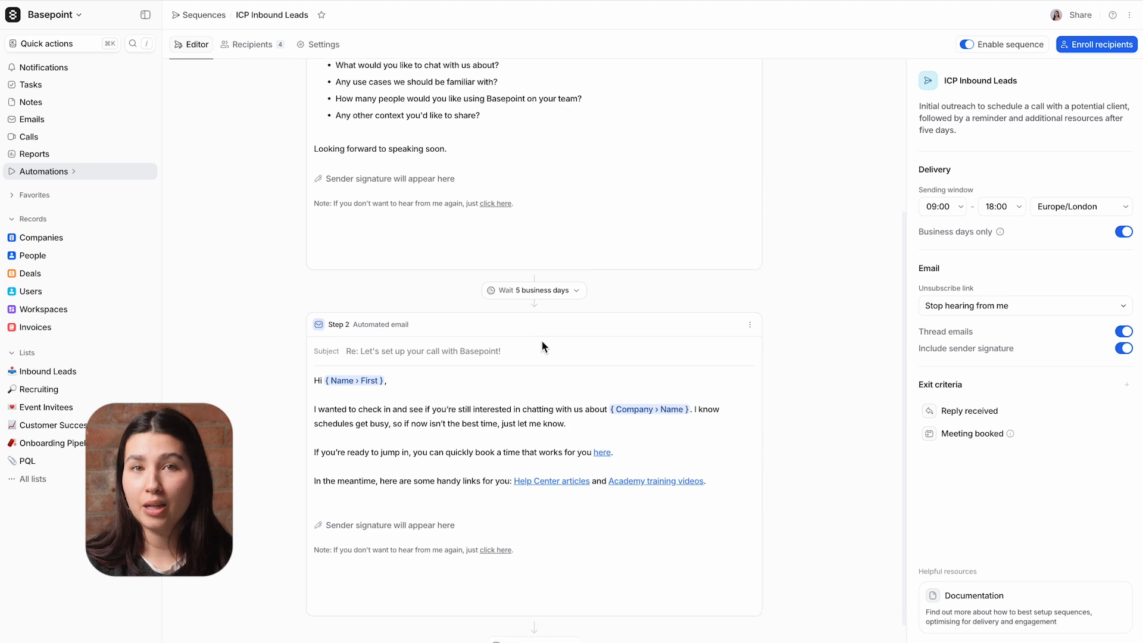
scroll("down", 3)
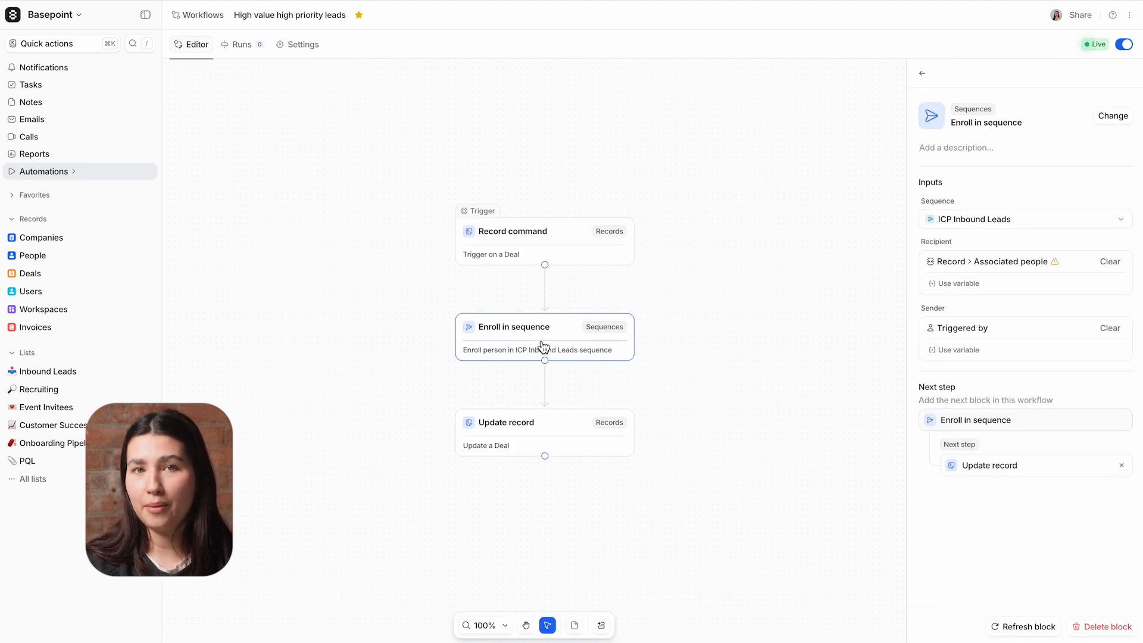
left_click(505, 423)
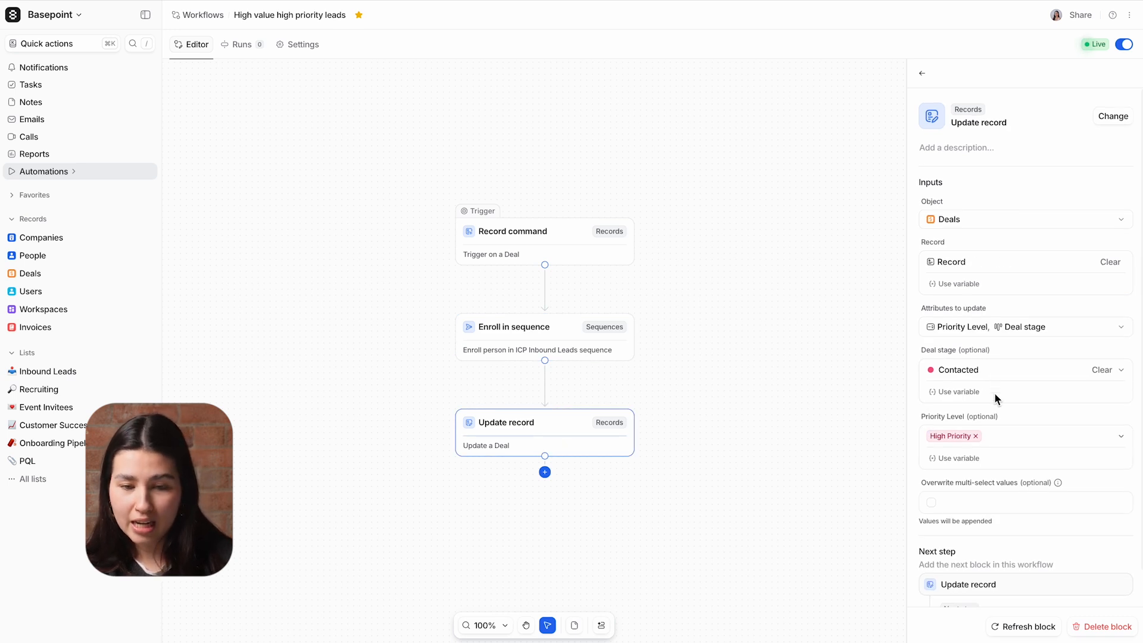
mouse_move(1001, 420)
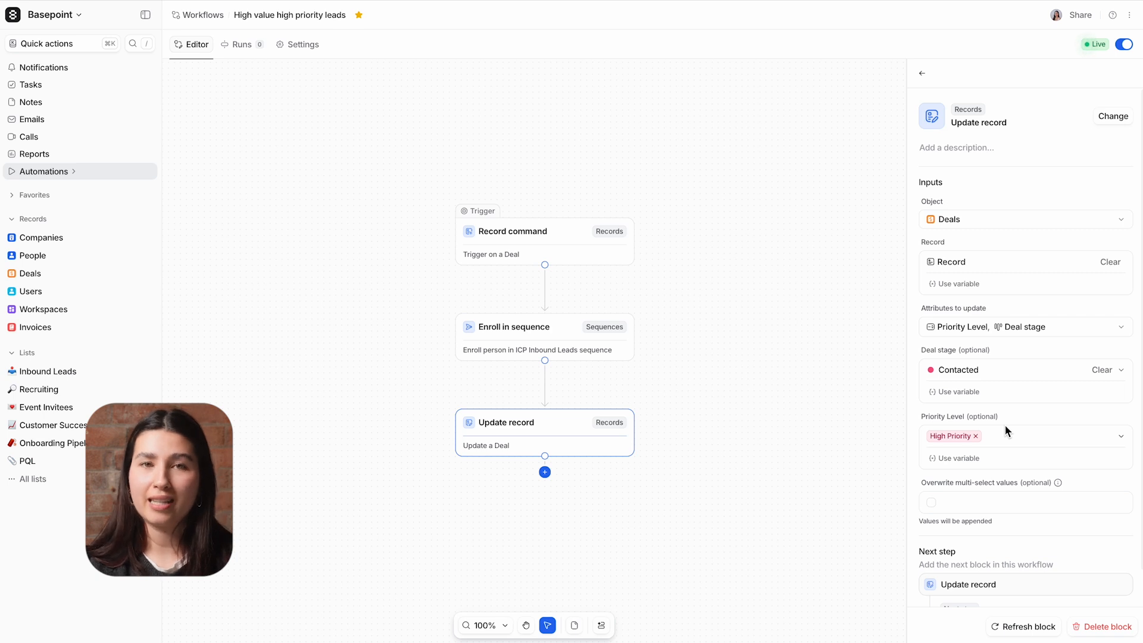
mouse_move(878, 60)
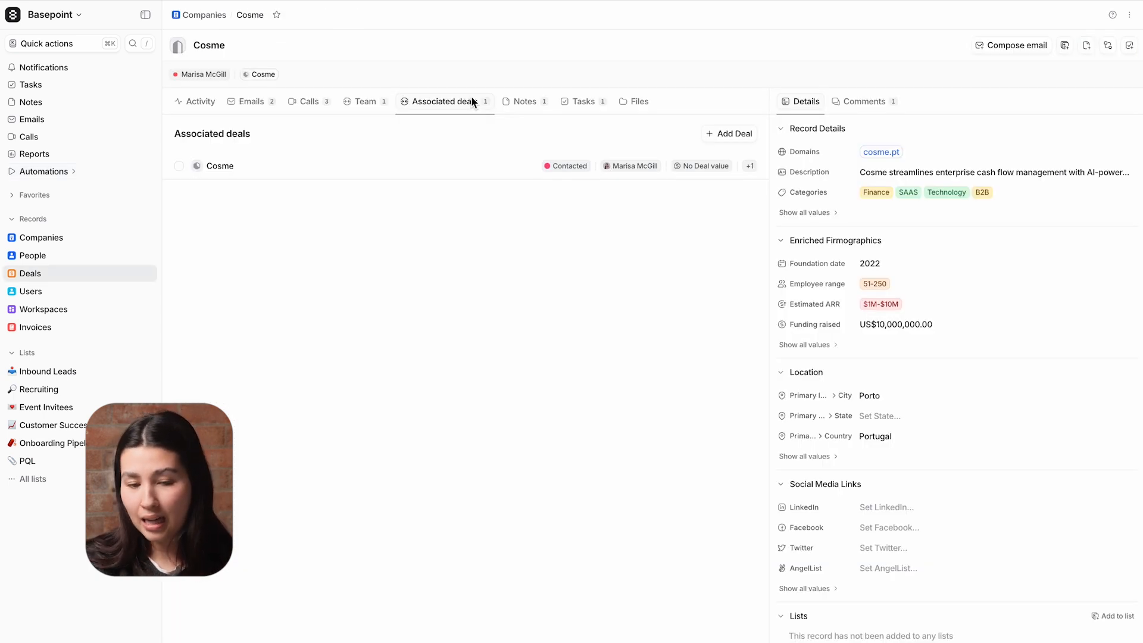
Back on Cosme, review the logged emails, view its notes and start a new note
left_click(252, 101)
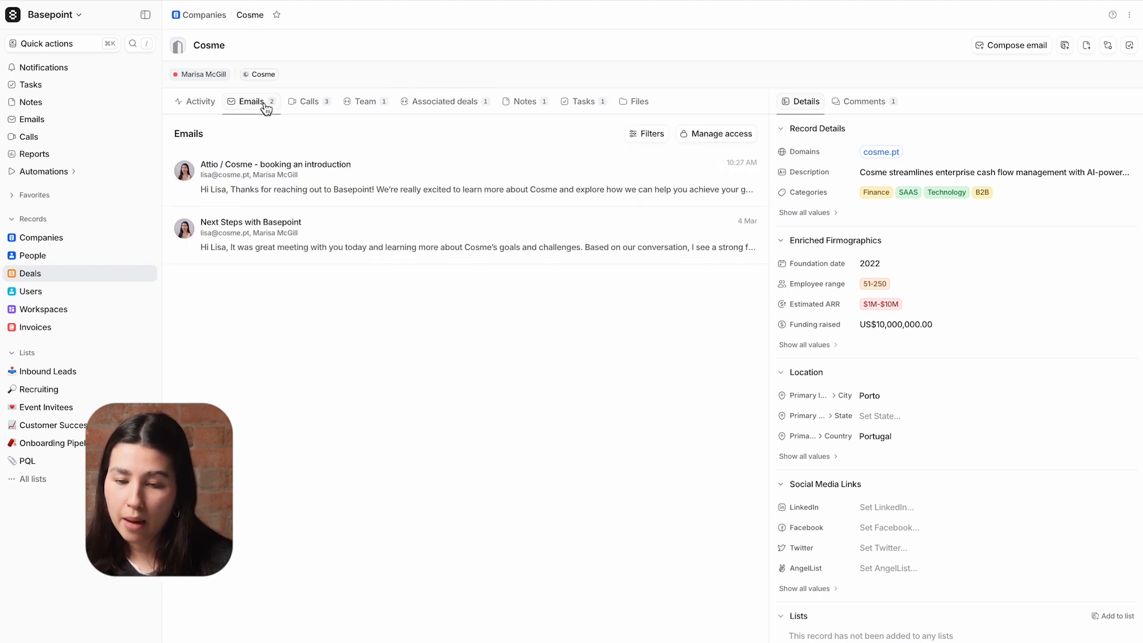
left_click(524, 101)
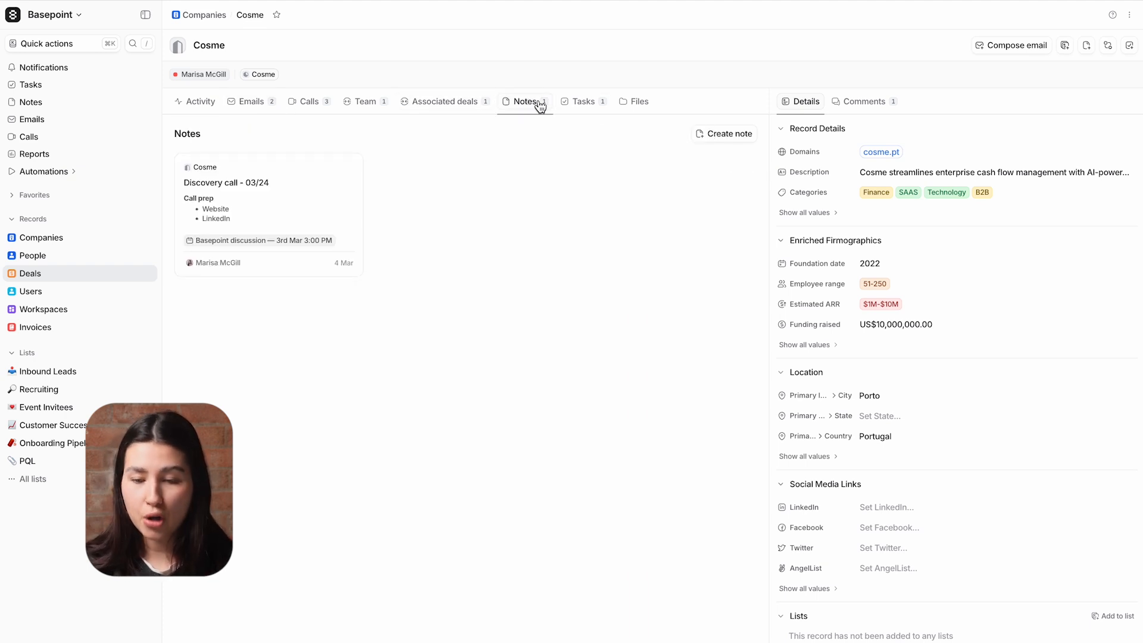
left_click(722, 133)
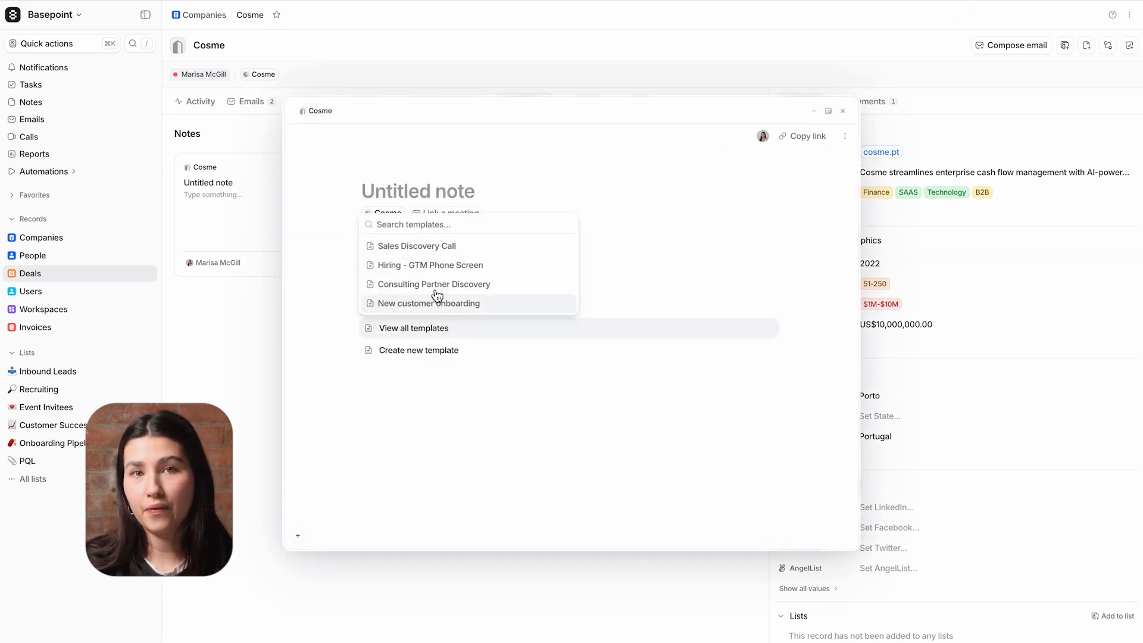
Fill the note from the discovery call template as '[Customer Name] Disco call' and close it
left_click(416, 246)
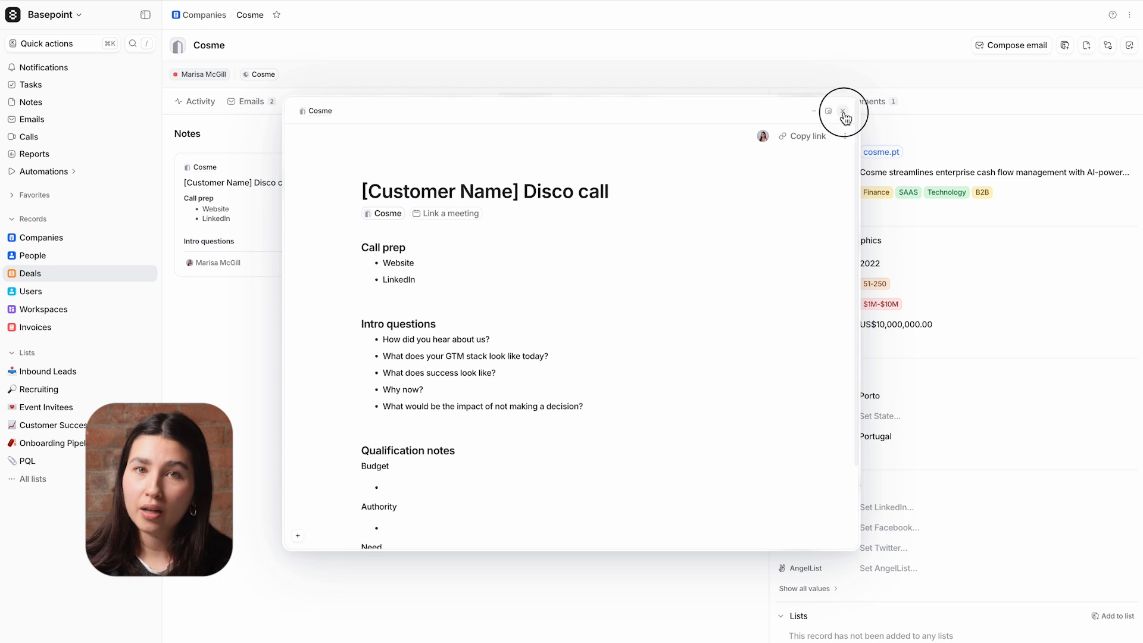
left_click(846, 111)
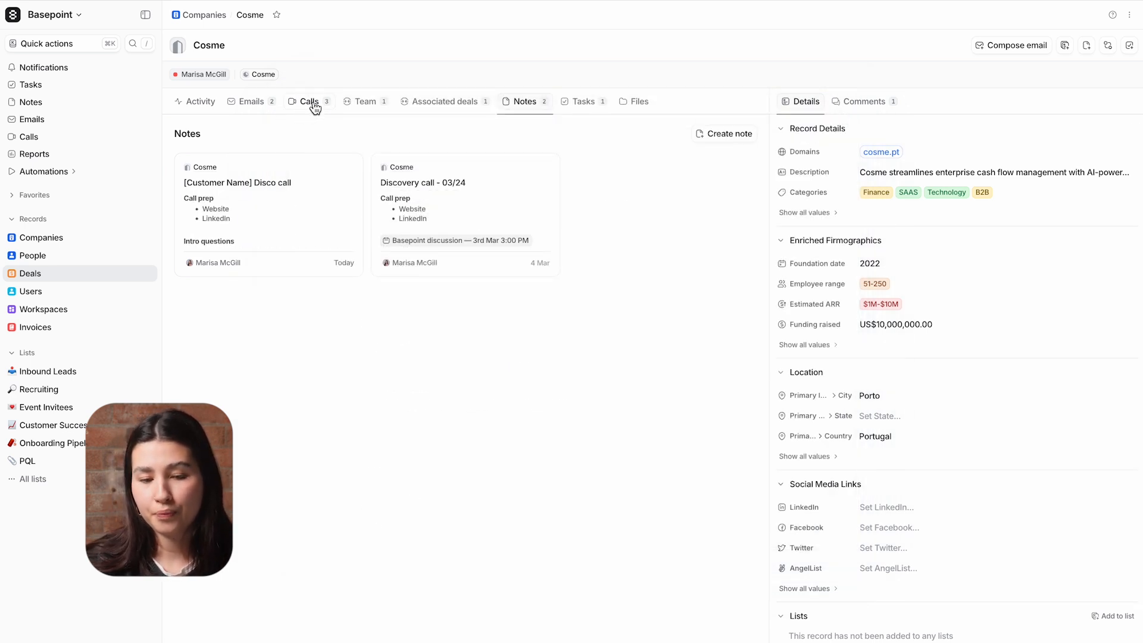
Go to Reports and load the Revenue Dashboard with total ARR of US$94,403,176
left_click(33, 153)
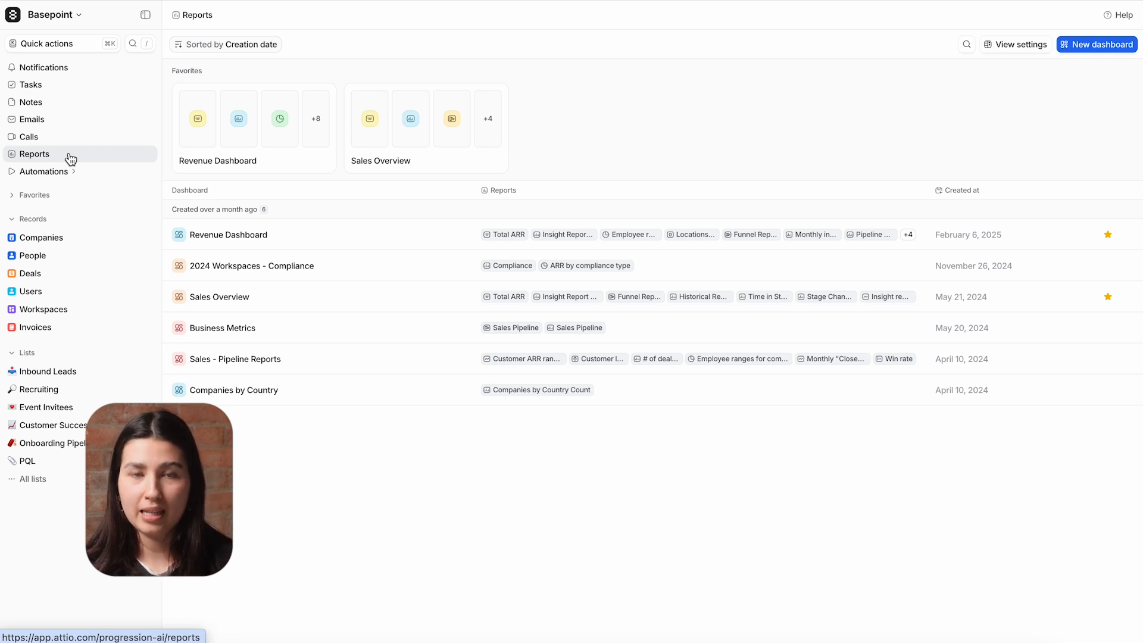
left_click(228, 235)
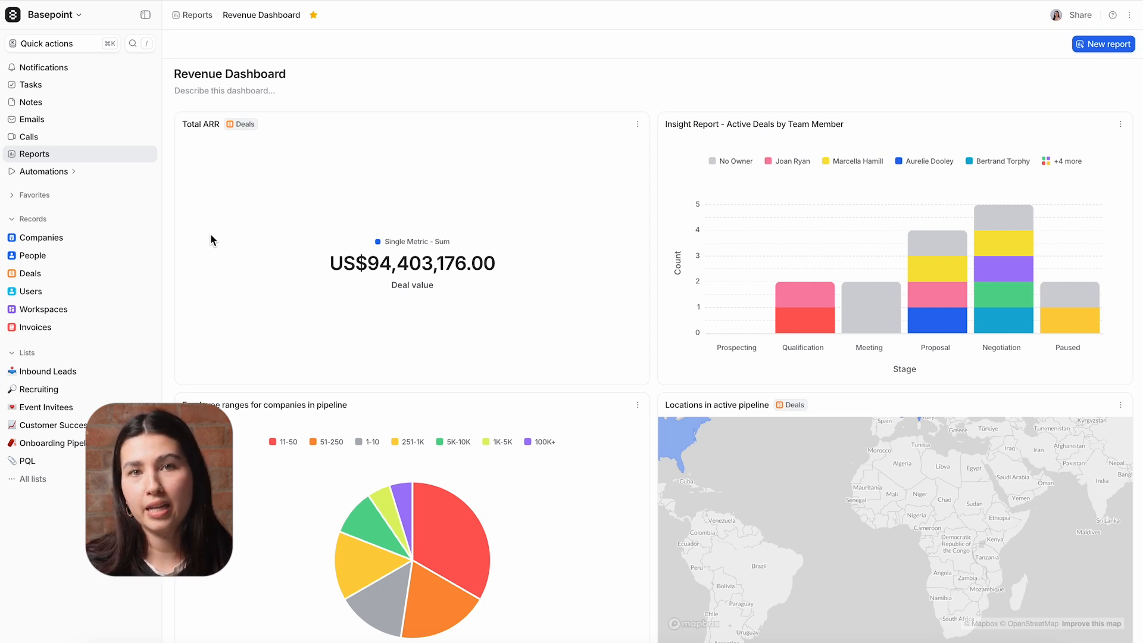
scroll("down", 3)
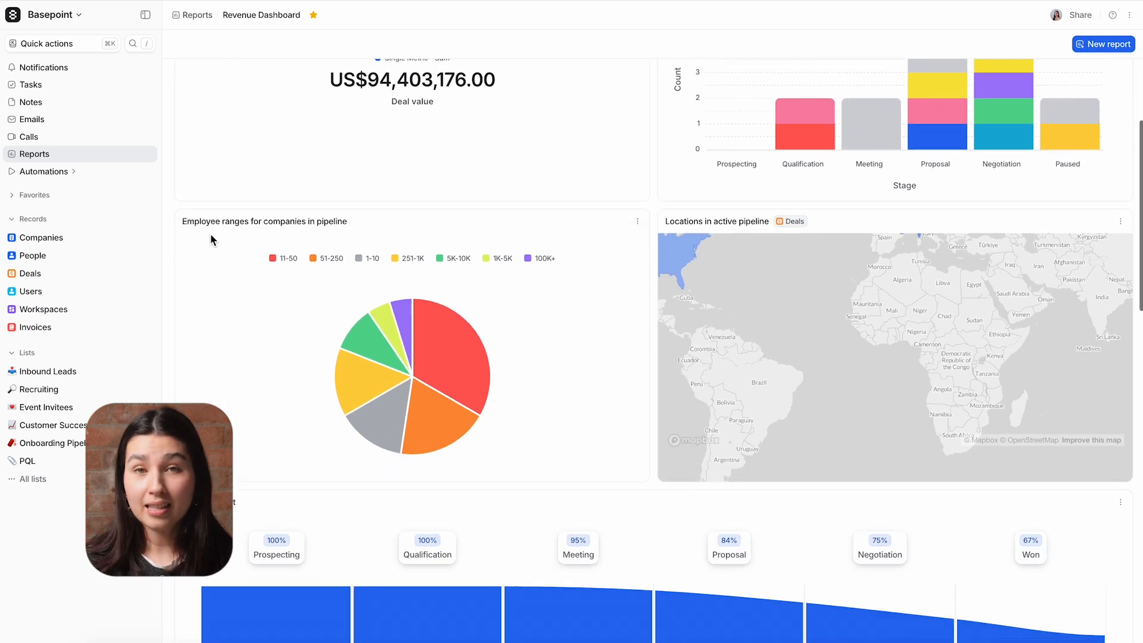
scroll("down", 3)
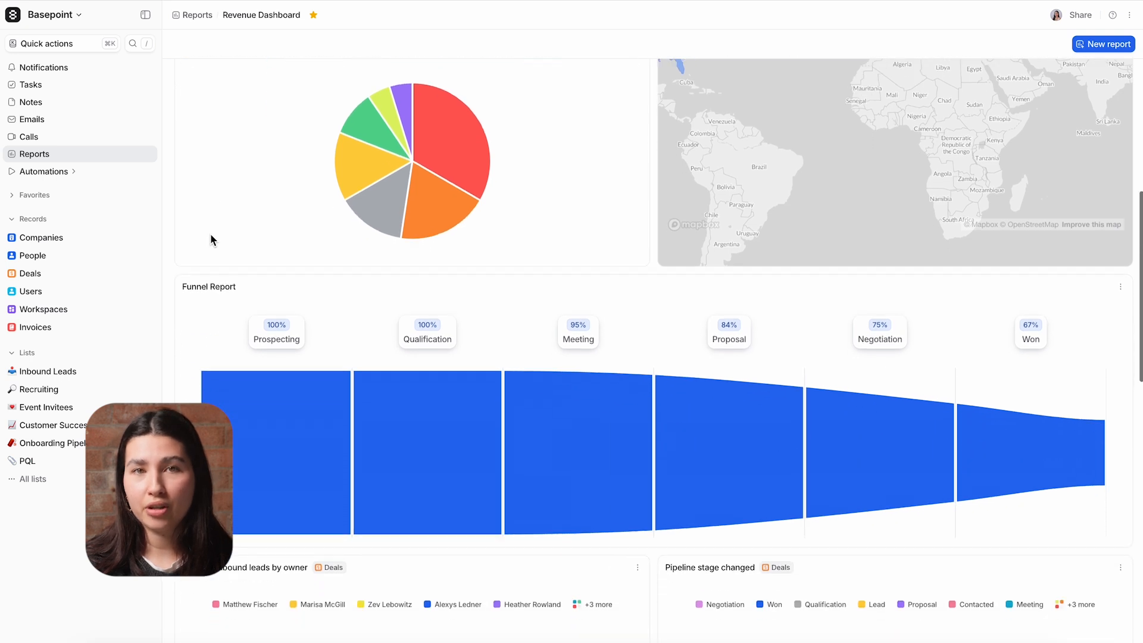
scroll("down", 3)
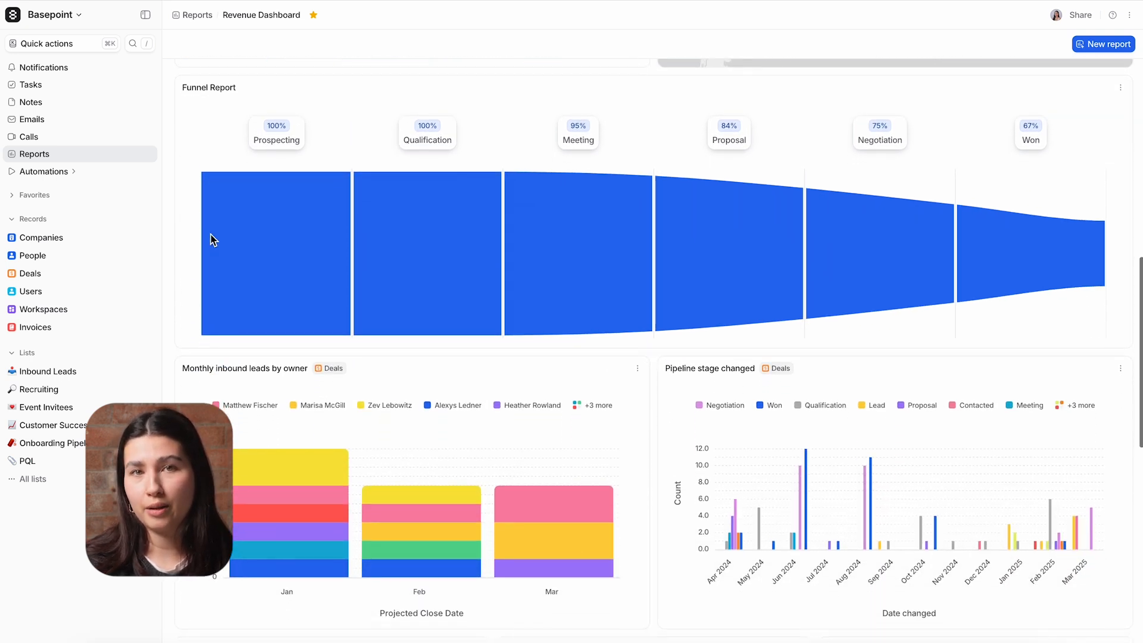
scroll("down", 3)
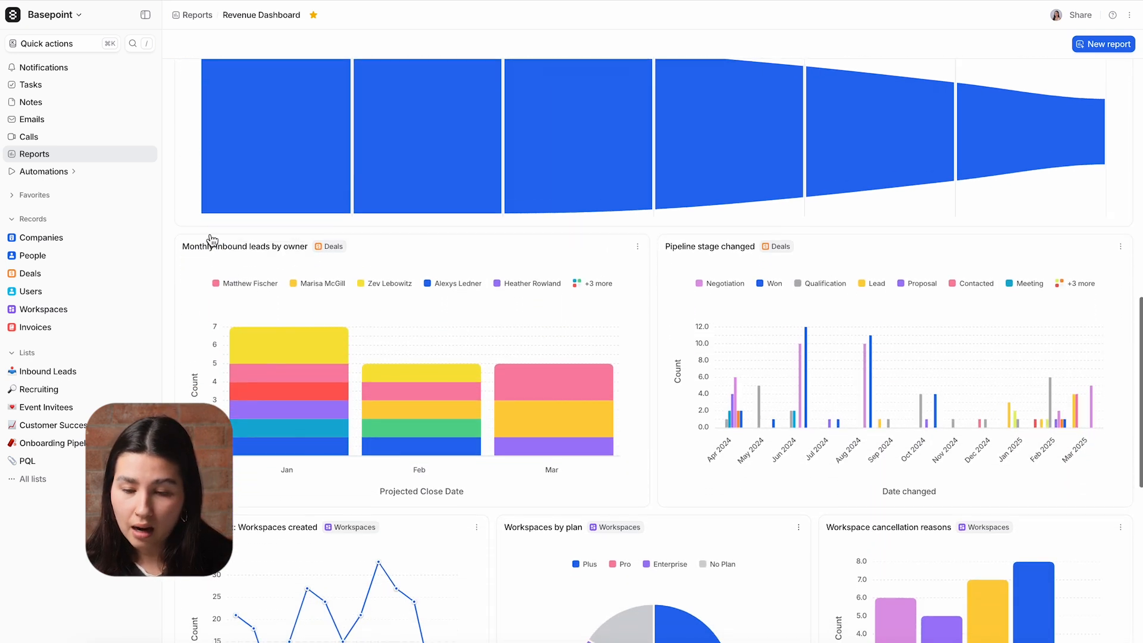
scroll("down", 3)
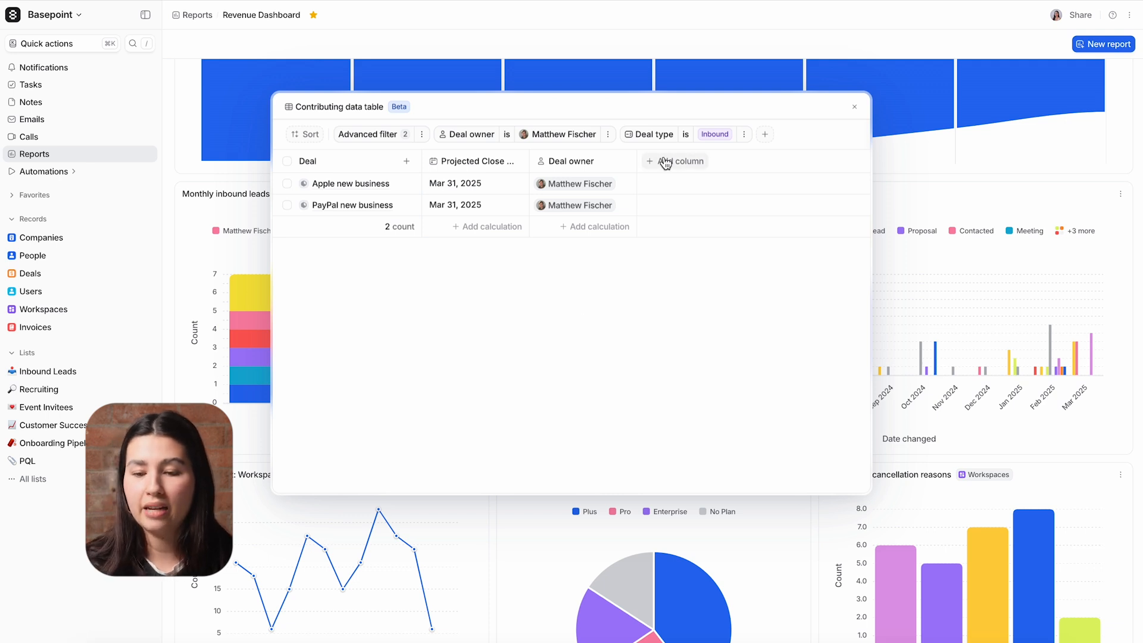
left_click(674, 161)
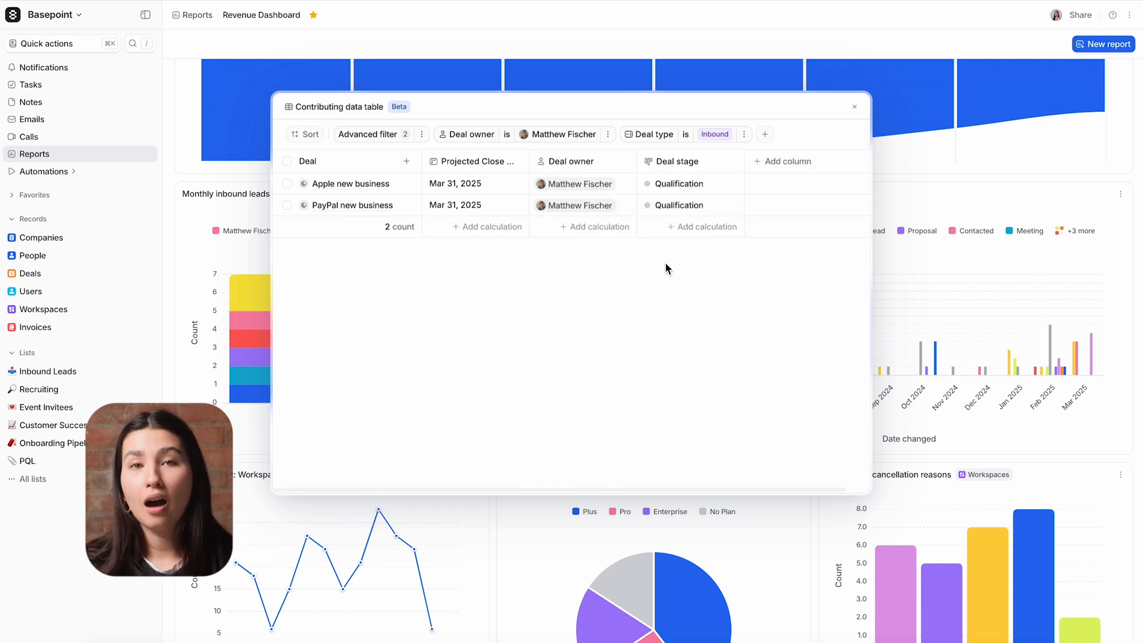
left_click(854, 106)
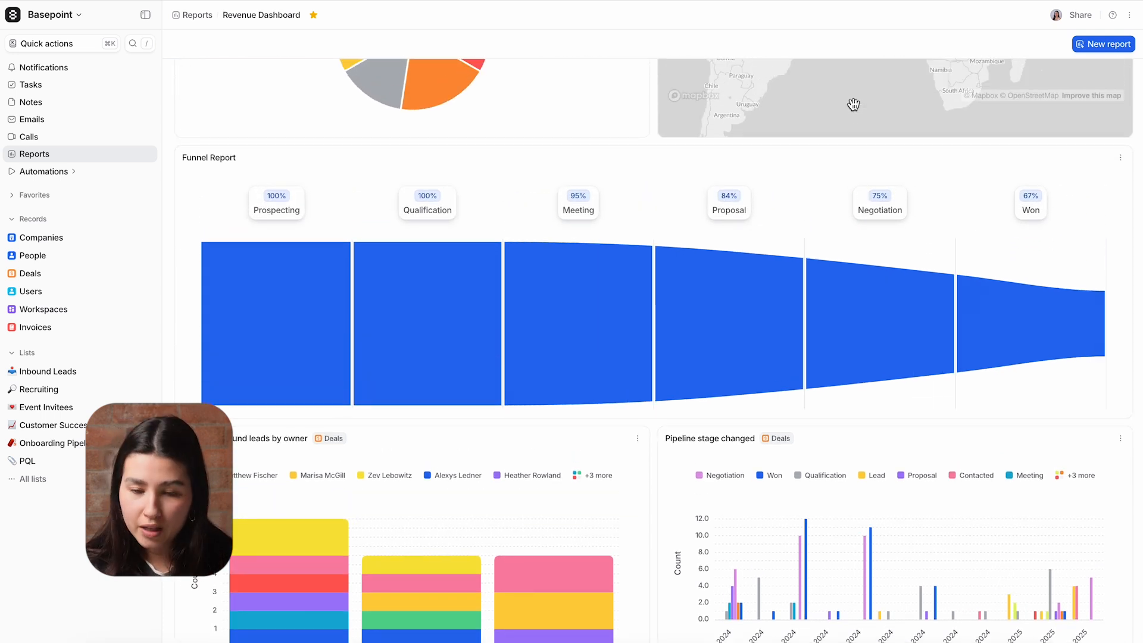
mouse_move(270, 326)
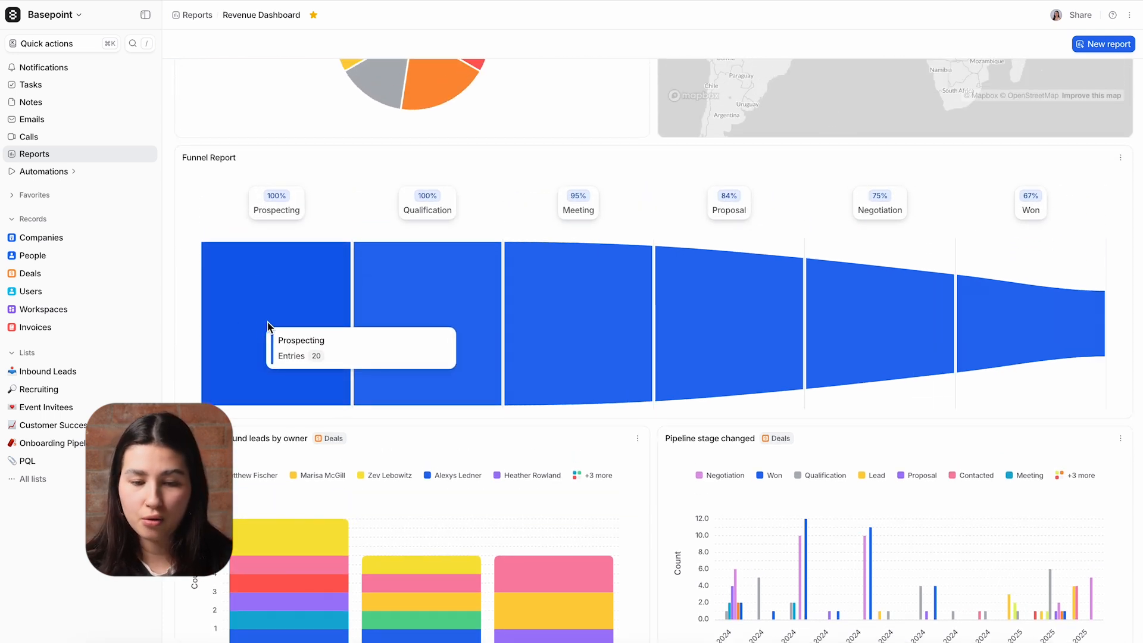
mouse_move(559, 328)
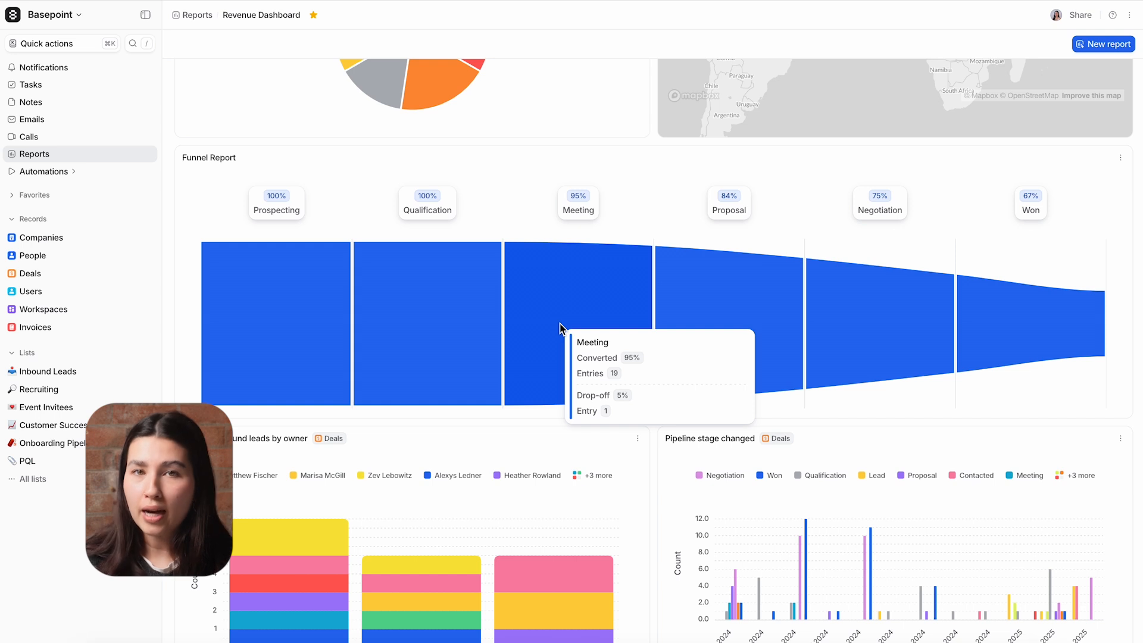
mouse_move(723, 319)
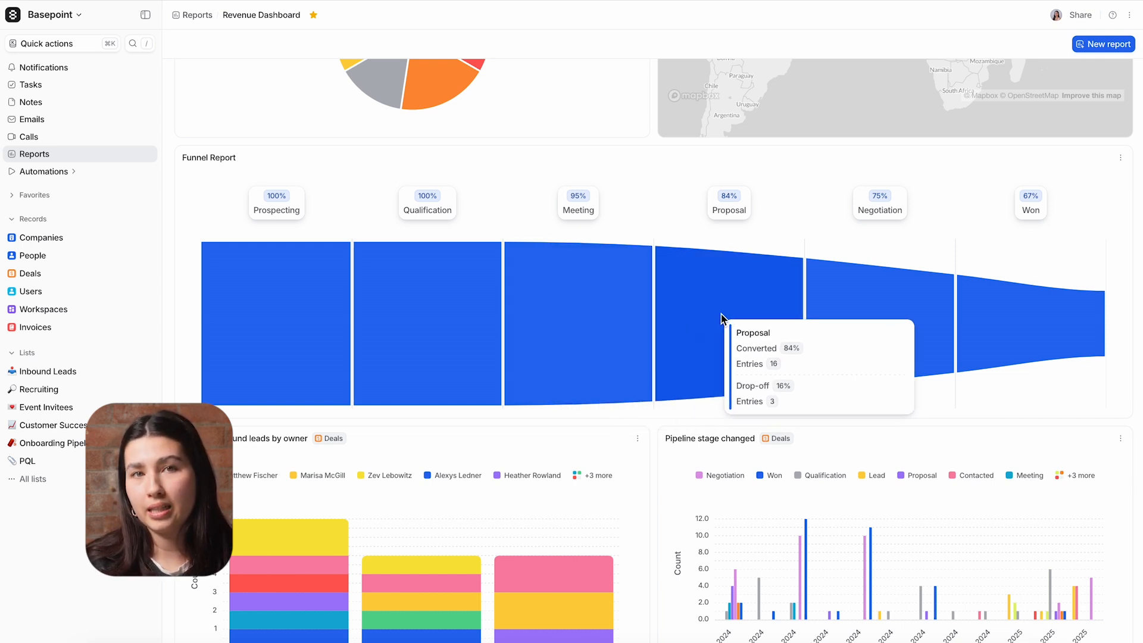
mouse_move(1031, 309)
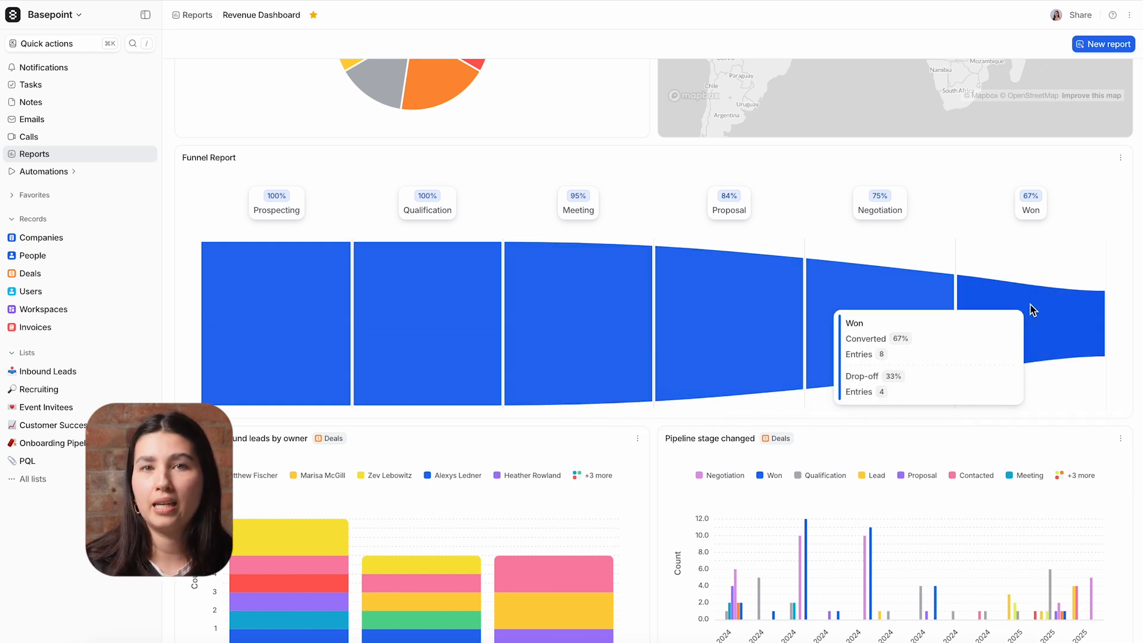
mouse_move(55, 326)
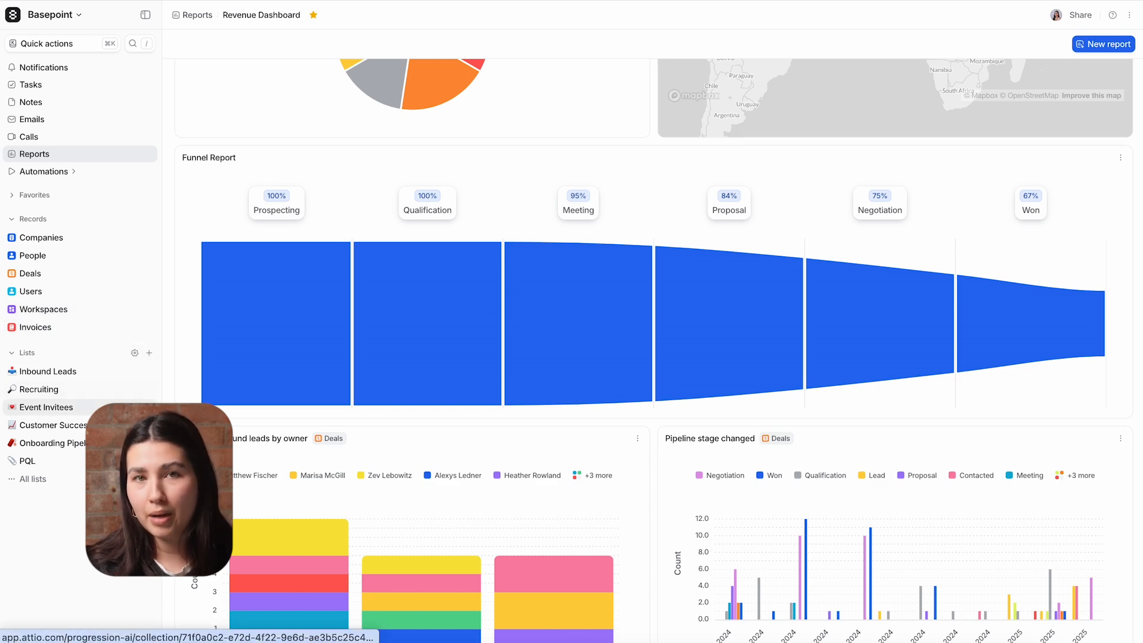
Start a new blank report on the Revenue Dashboard, awaiting a data source
scroll("down", 3)
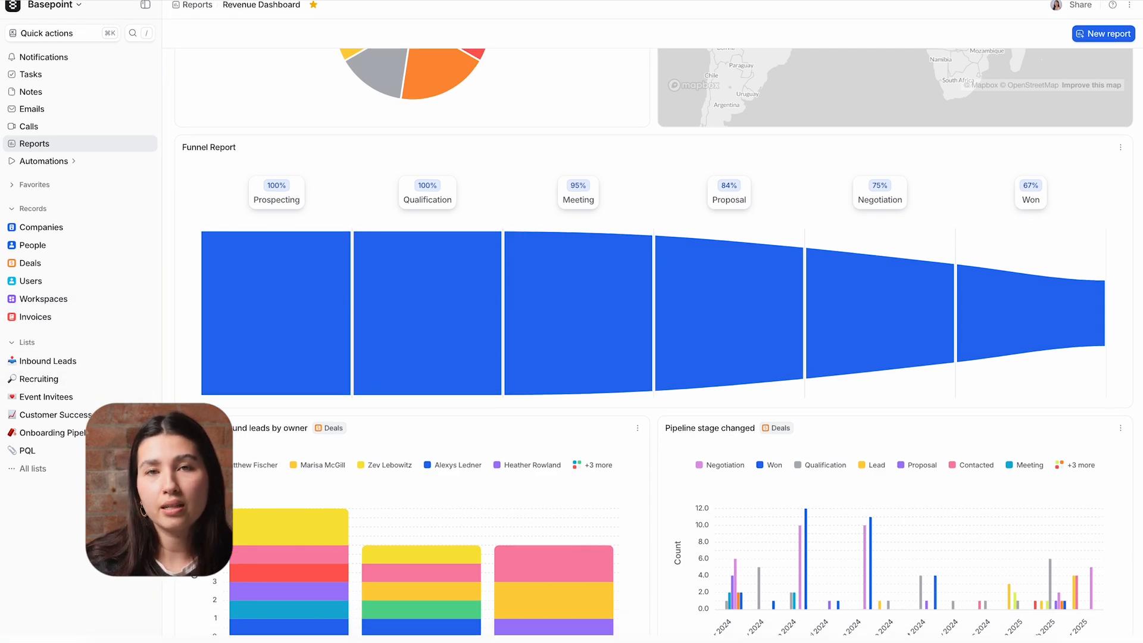
scroll("down", 3)
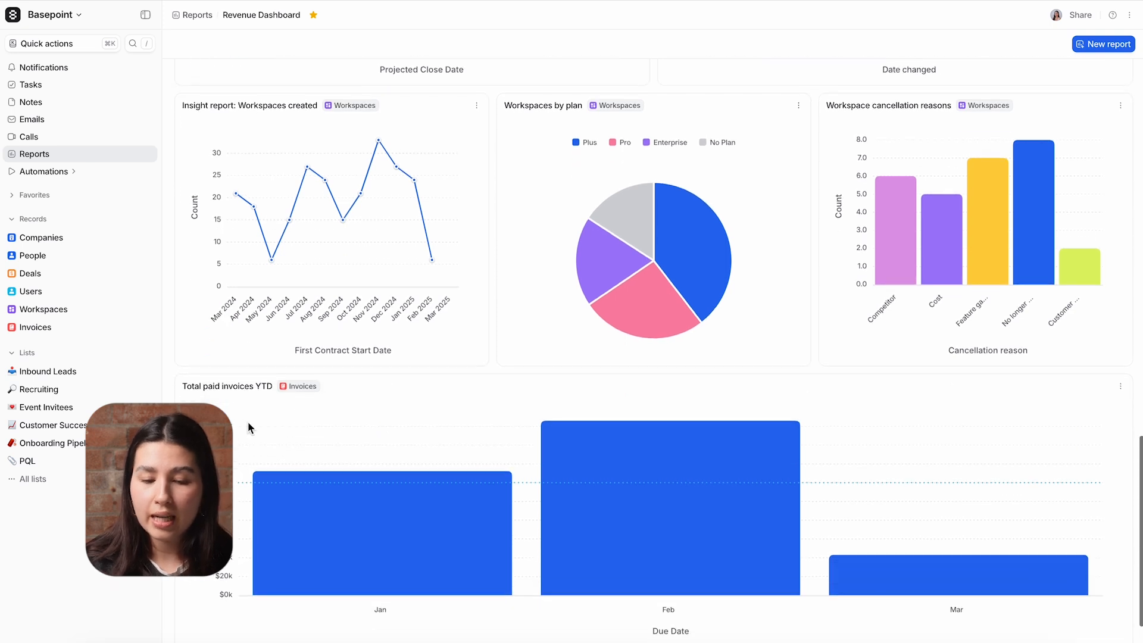
left_click(226, 386)
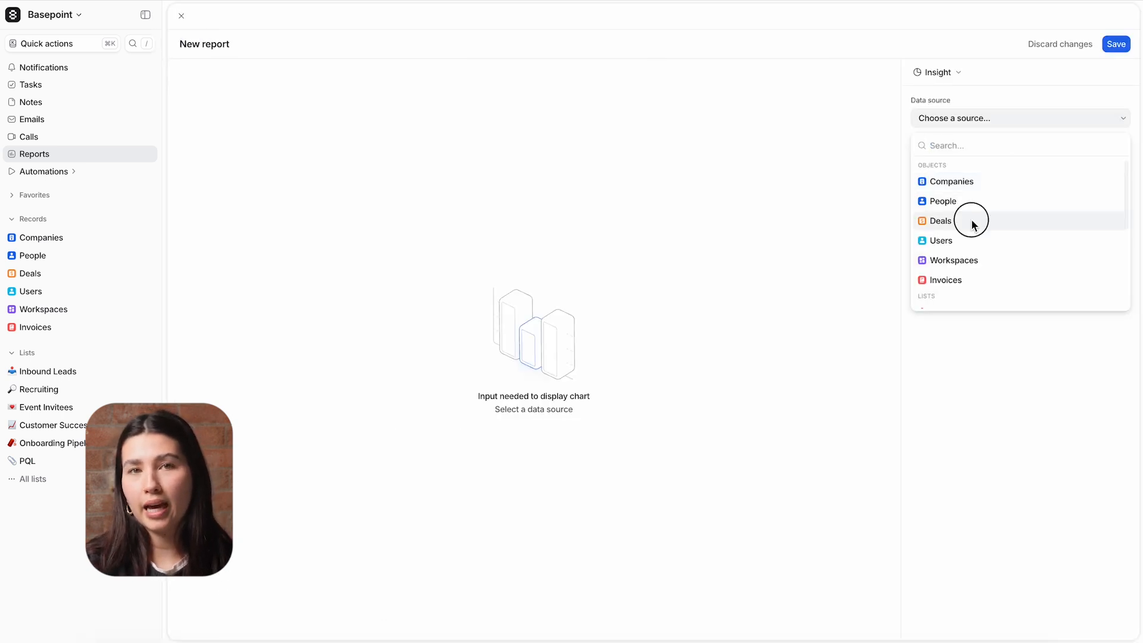
Build a Deals report summing deal value by deal owner for Negotiation-stage deals and save it
left_click(940, 221)
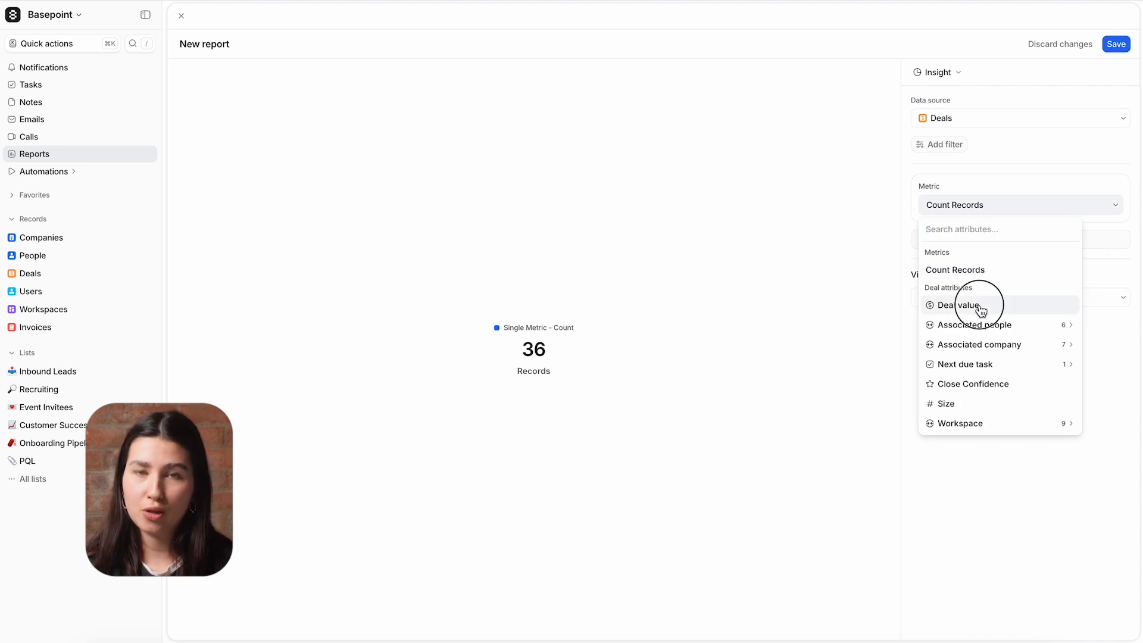
type("own")
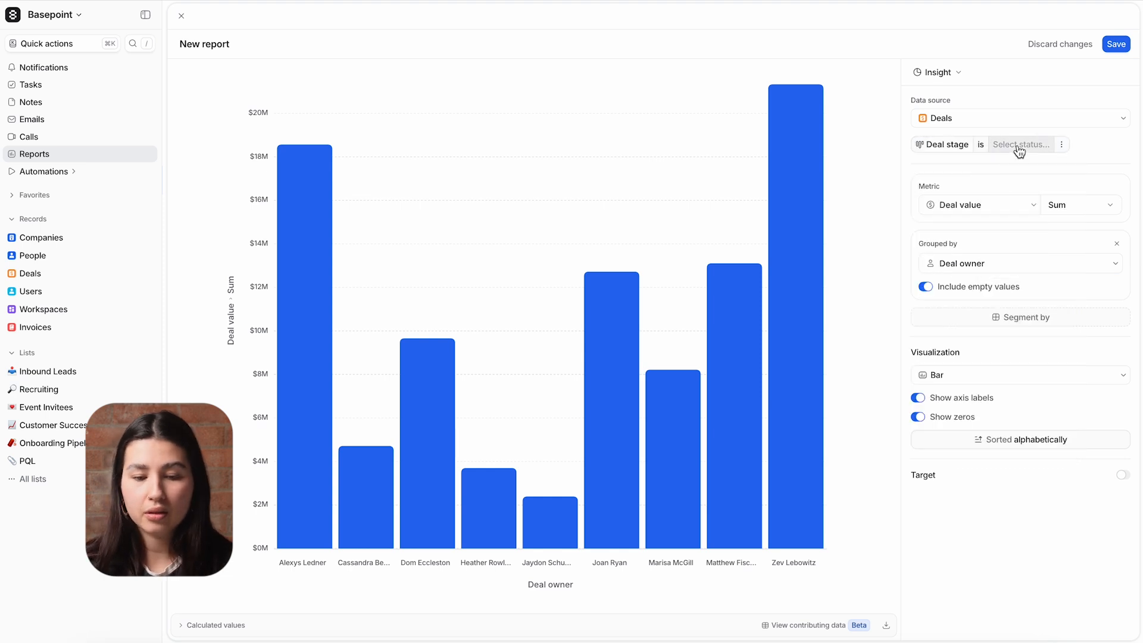
left_click(1019, 144)
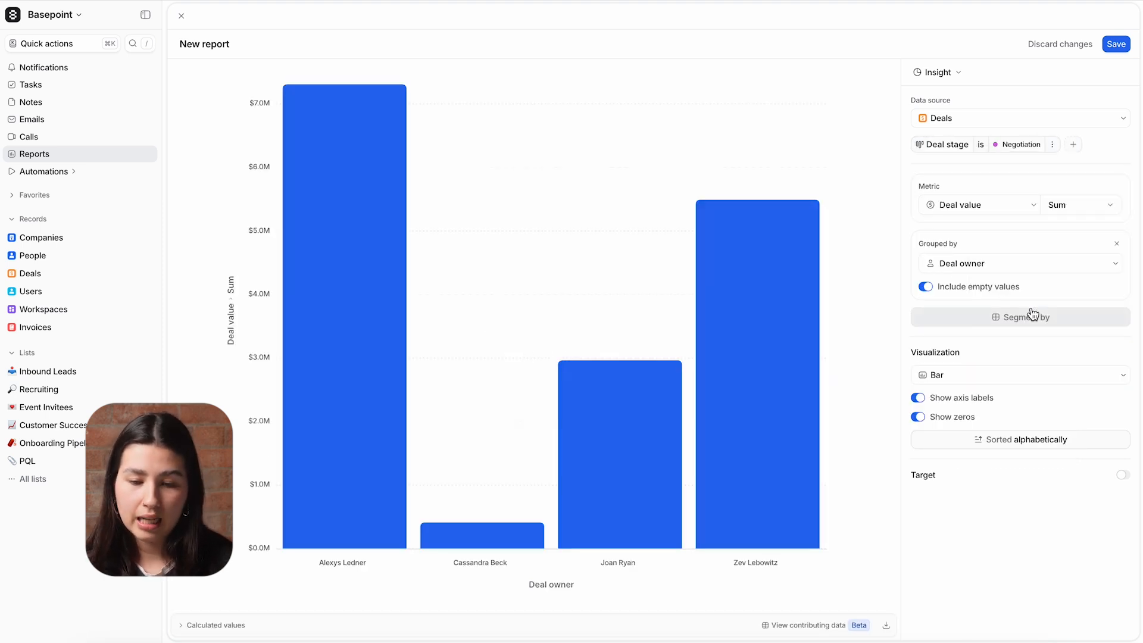
left_click(1114, 44)
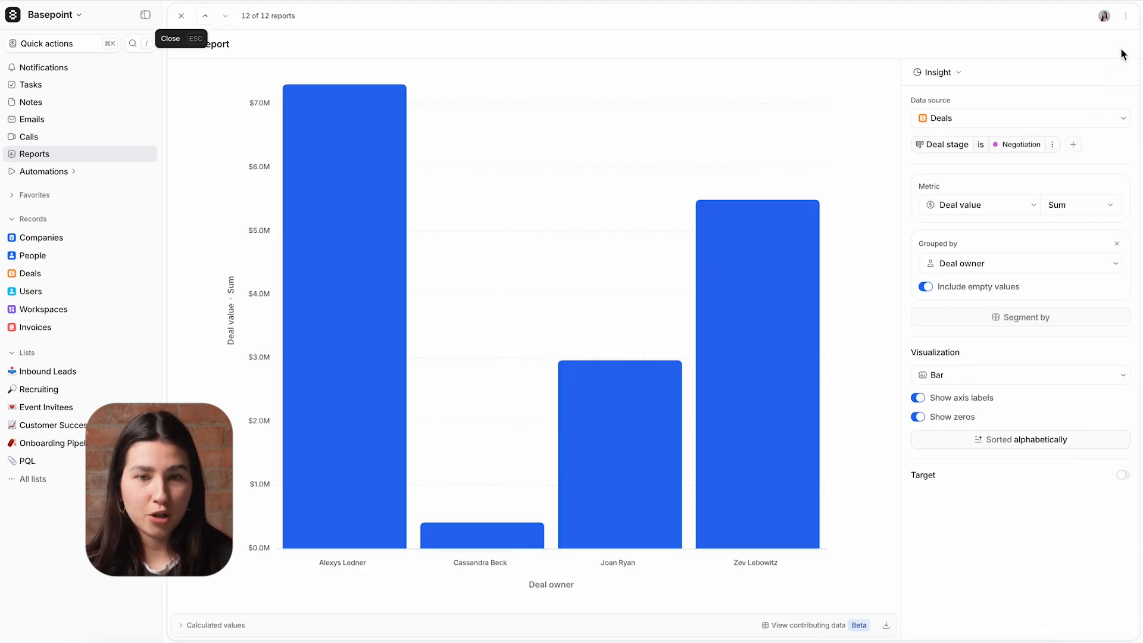